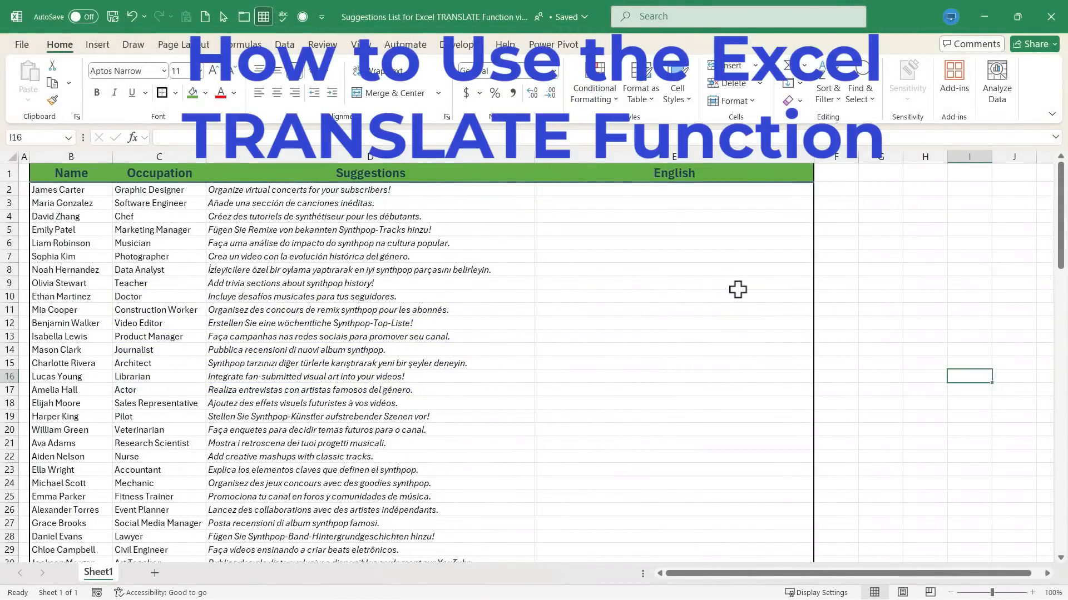
{"action": "mouse_move", "coordinate": [634, 300]}
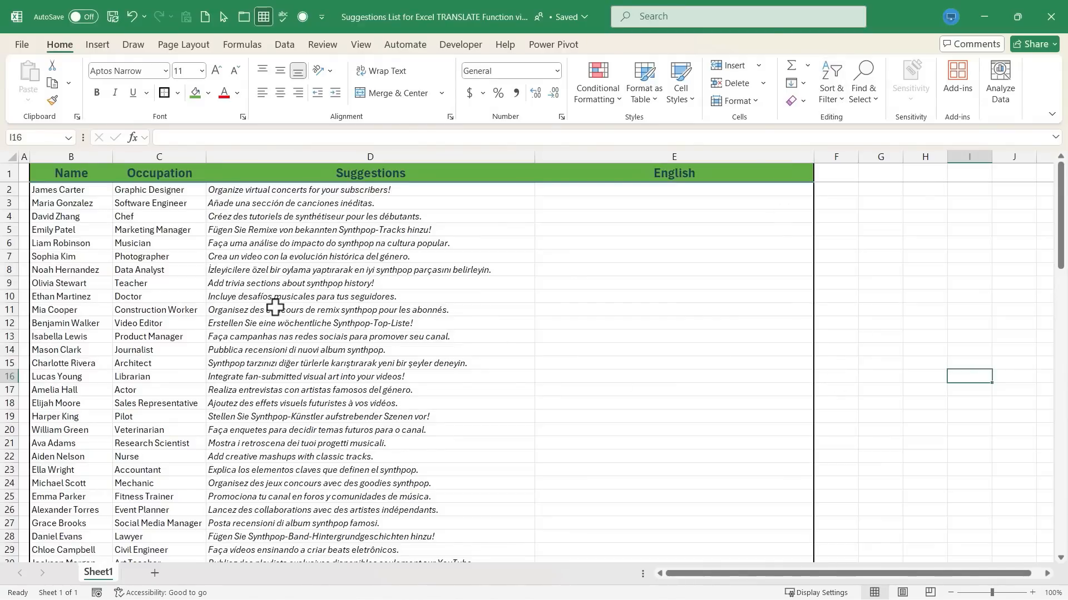
{"action": "mouse_move", "coordinate": [501, 270]}
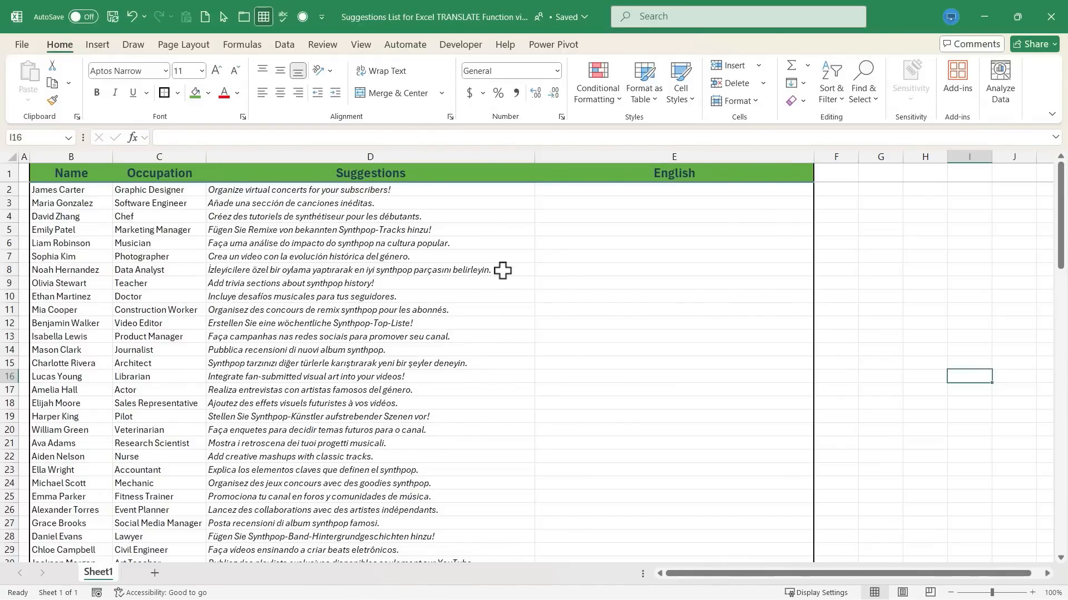
{"action": "mouse_move", "coordinate": [187, 222]}
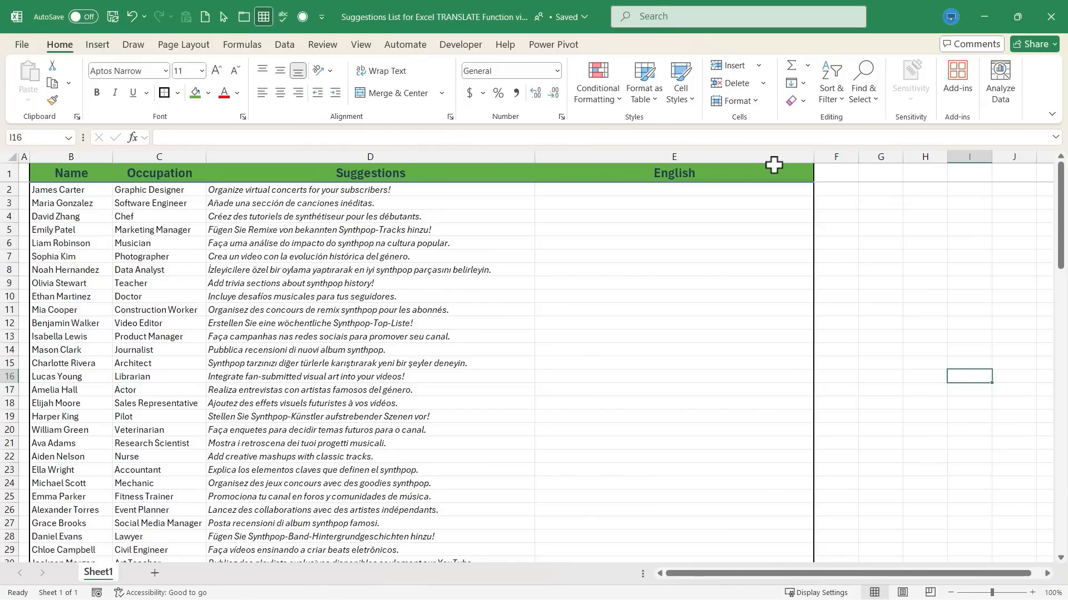
{"action": "mouse_move", "coordinate": [360, 219]}
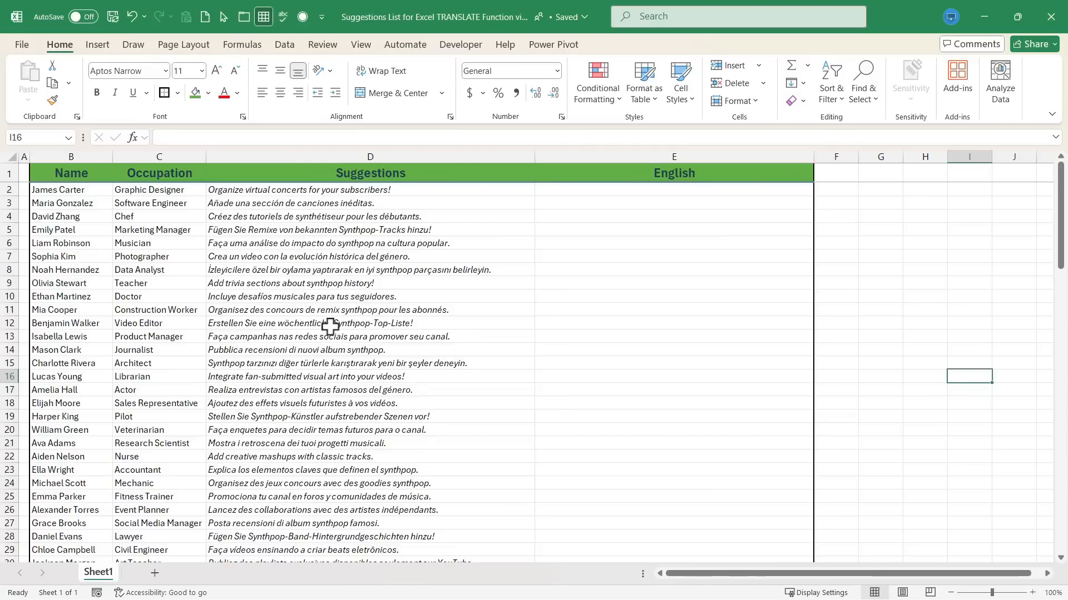
- Start a TRANSLATE formula in E2 that uses the suggestion in D2 as its text
{"action": "scroll", "scroll_direction": "down", "scroll_amount": 3}
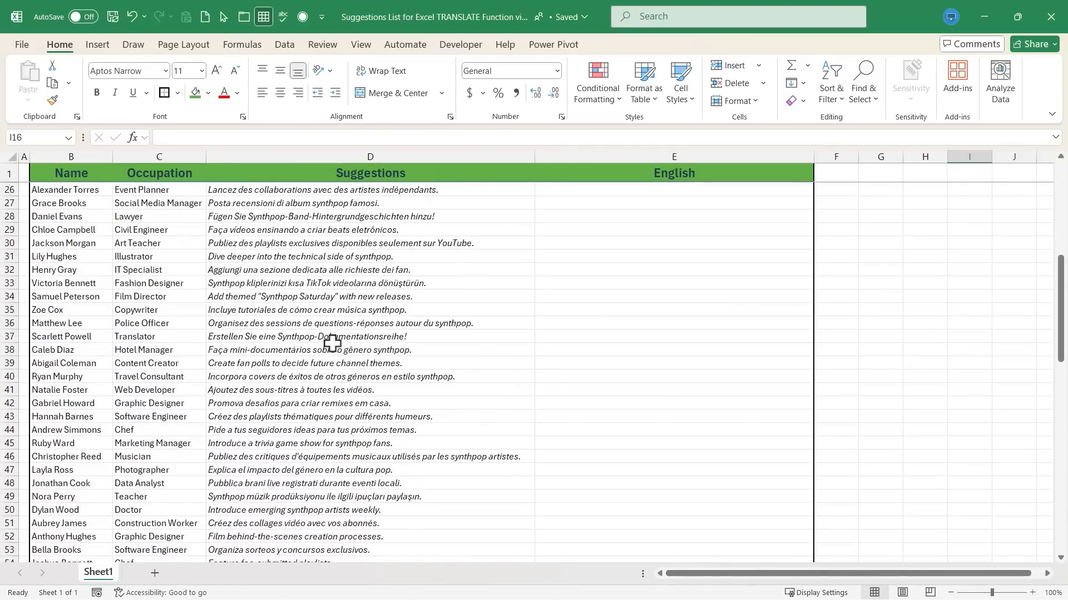
{"action": "scroll", "scroll_direction": "down", "scroll_amount": 3}
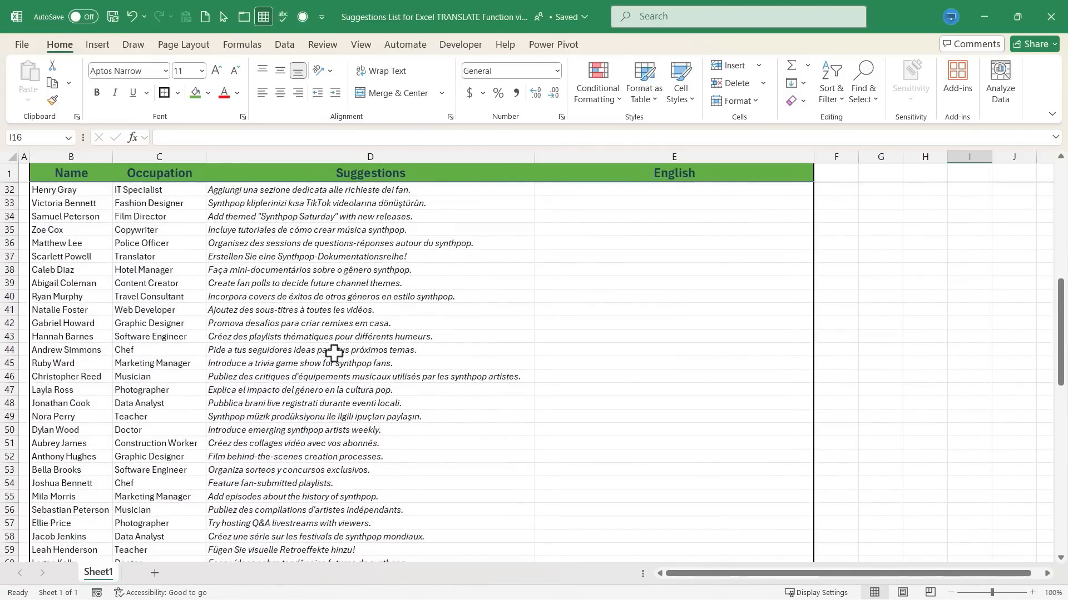
{"action": "scroll", "scroll_direction": "up", "scroll_amount": 3}
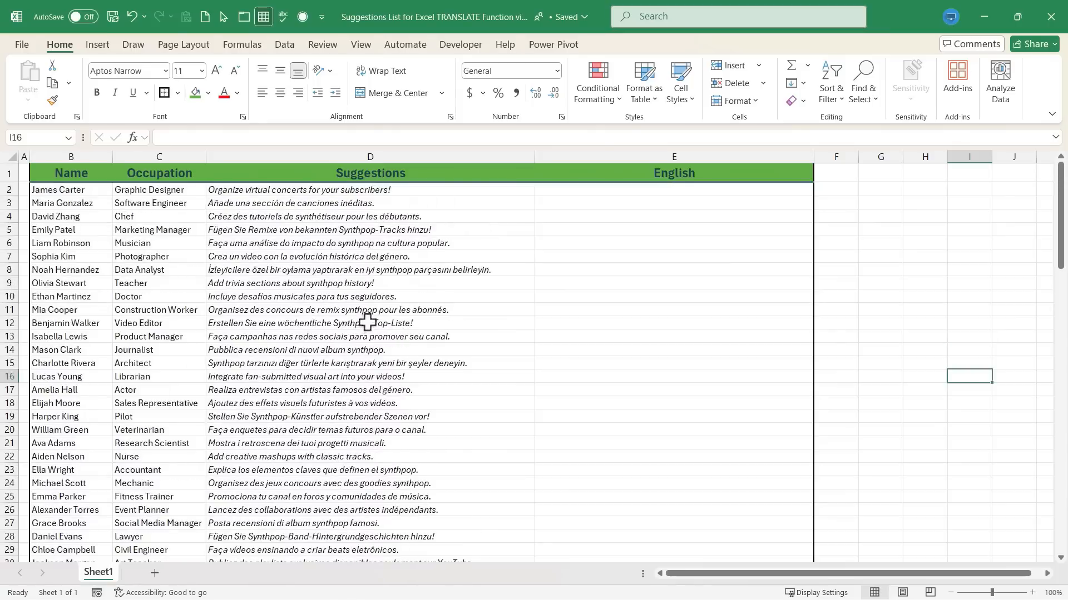
{"action": "mouse_move", "coordinate": [615, 200]}
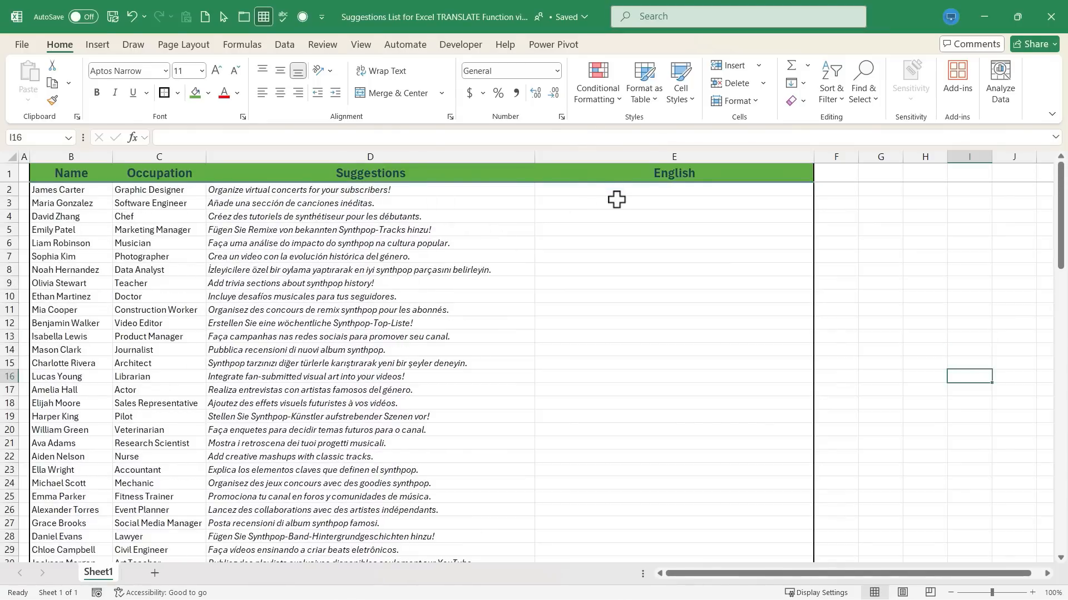
{"action": "left_click", "coordinate": [673, 189]}
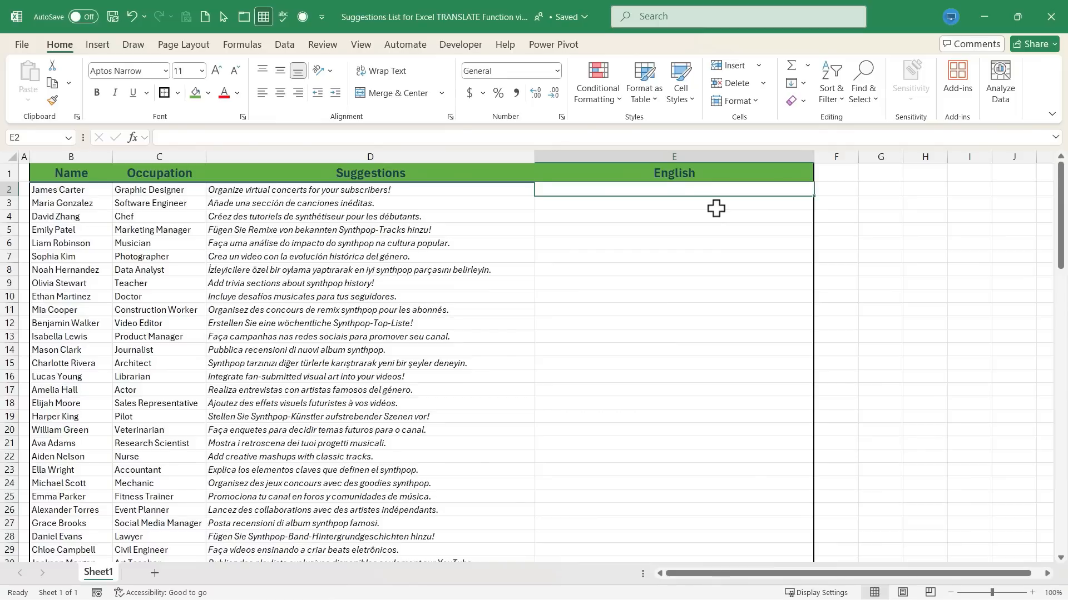
{"action": "type", "text": "="}
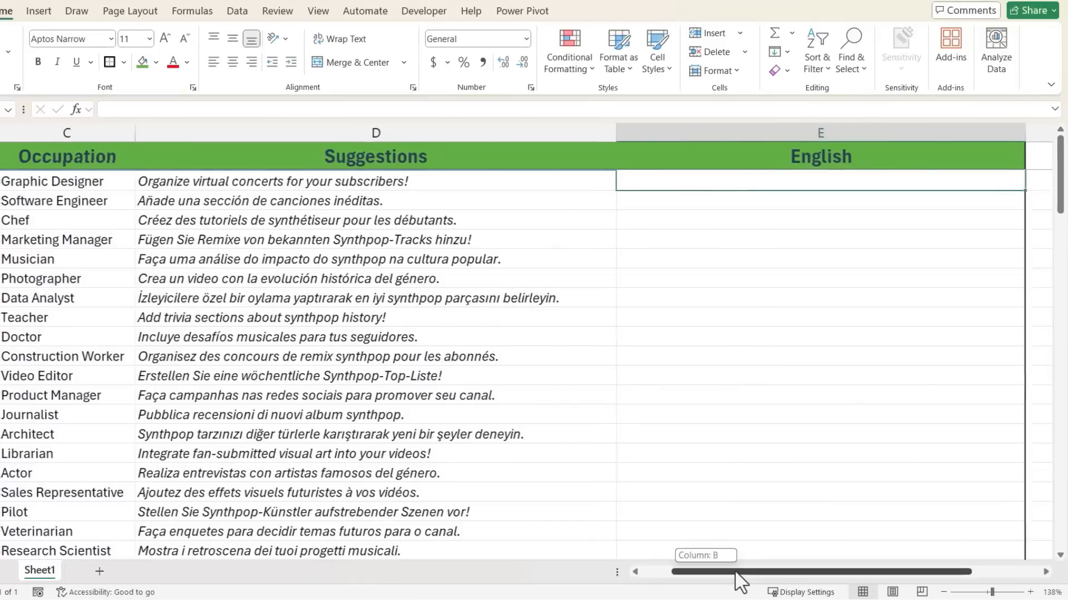
{"action": "type", "text": "="}
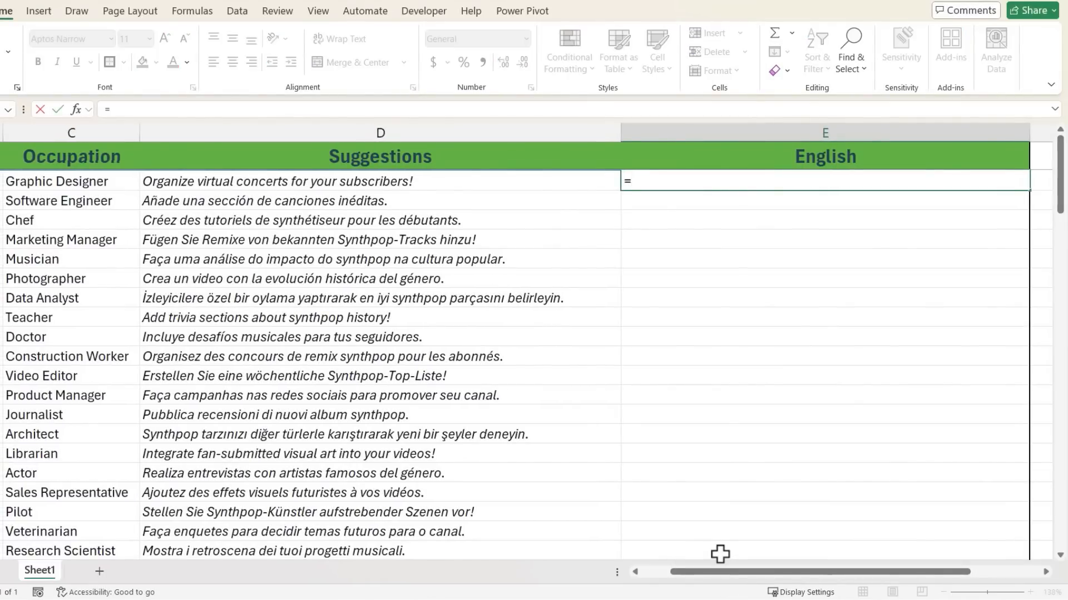
{"action": "type", "text": "translate("}
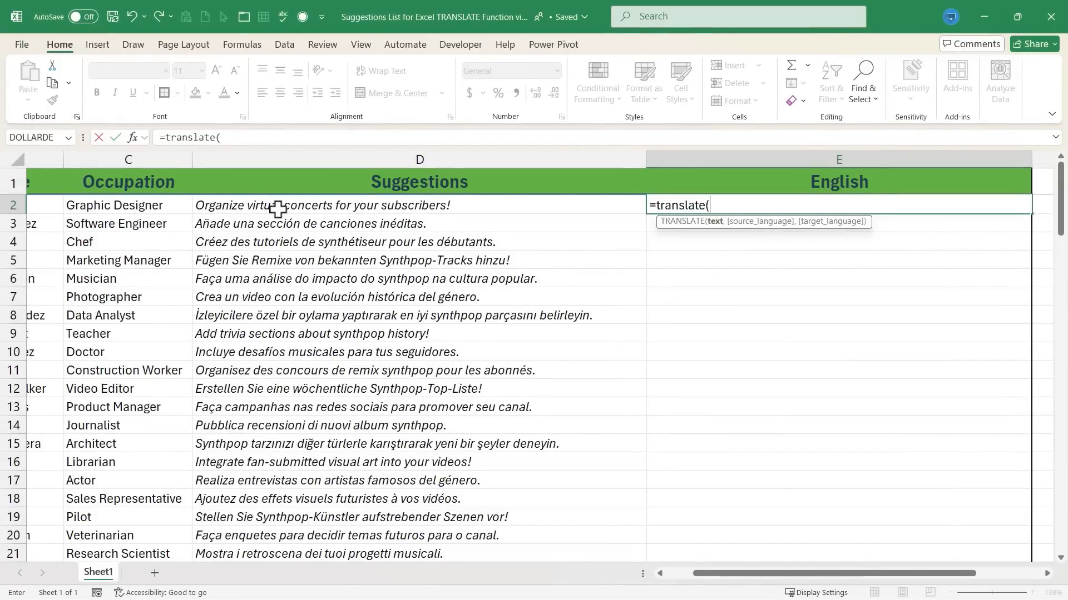
{"action": "left_click", "coordinate": [419, 206]}
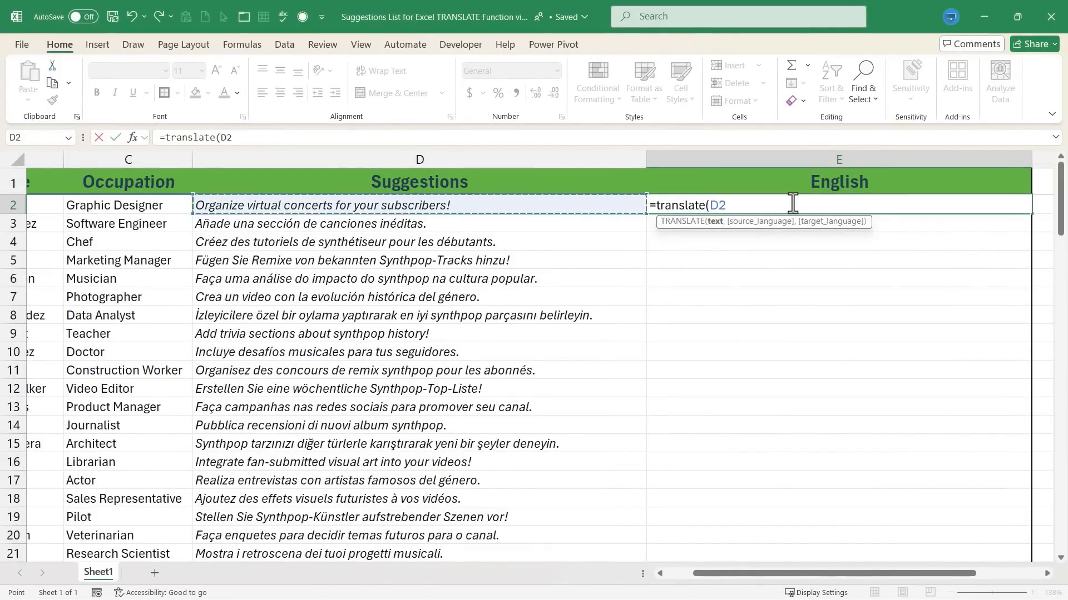
{"action": "type", "text": ","}
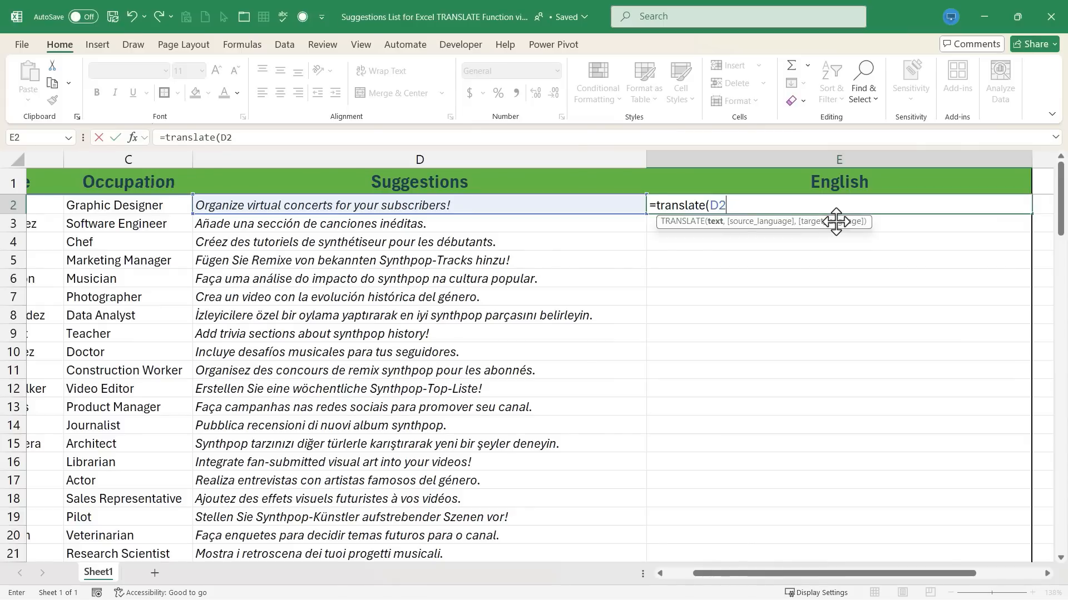
{"action": "mouse_move", "coordinate": [852, 227]}
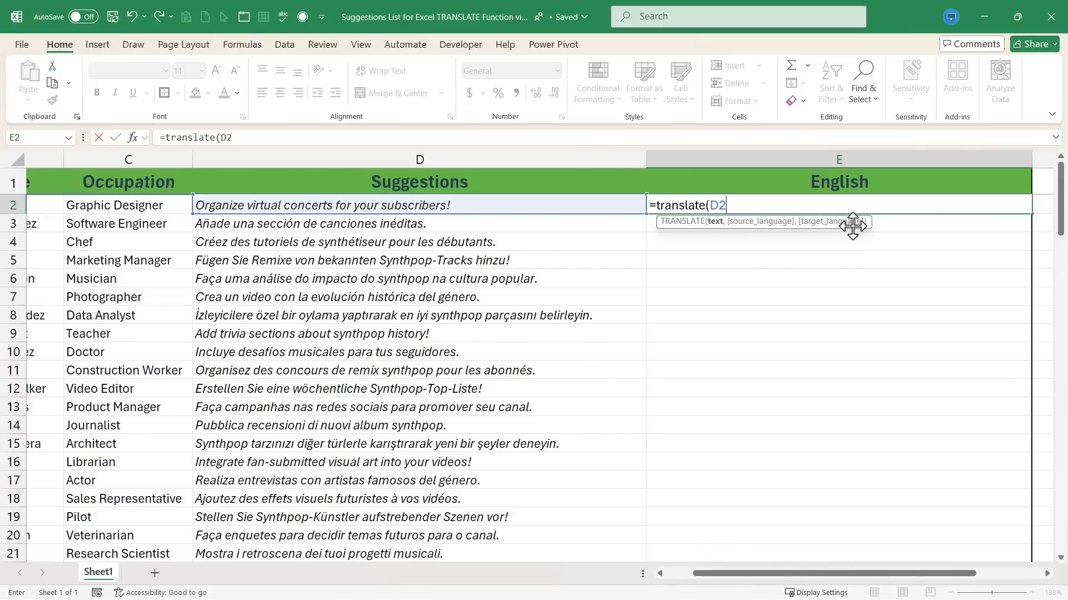
{"action": "mouse_move", "coordinate": [802, 230]}
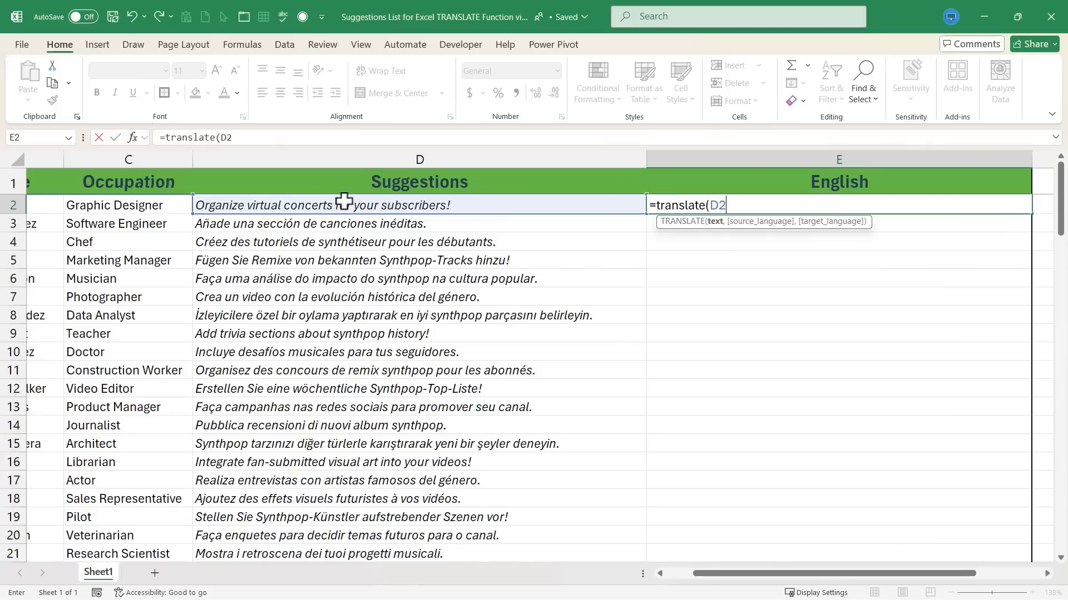
{"action": "mouse_move", "coordinate": [368, 207]}
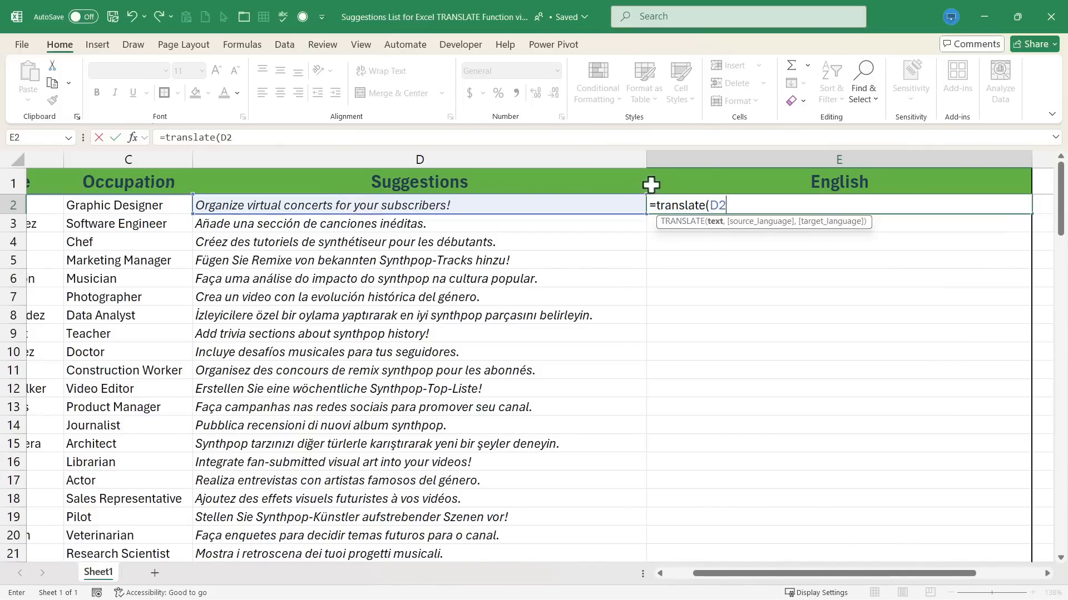
{"action": "mouse_move", "coordinate": [837, 205]}
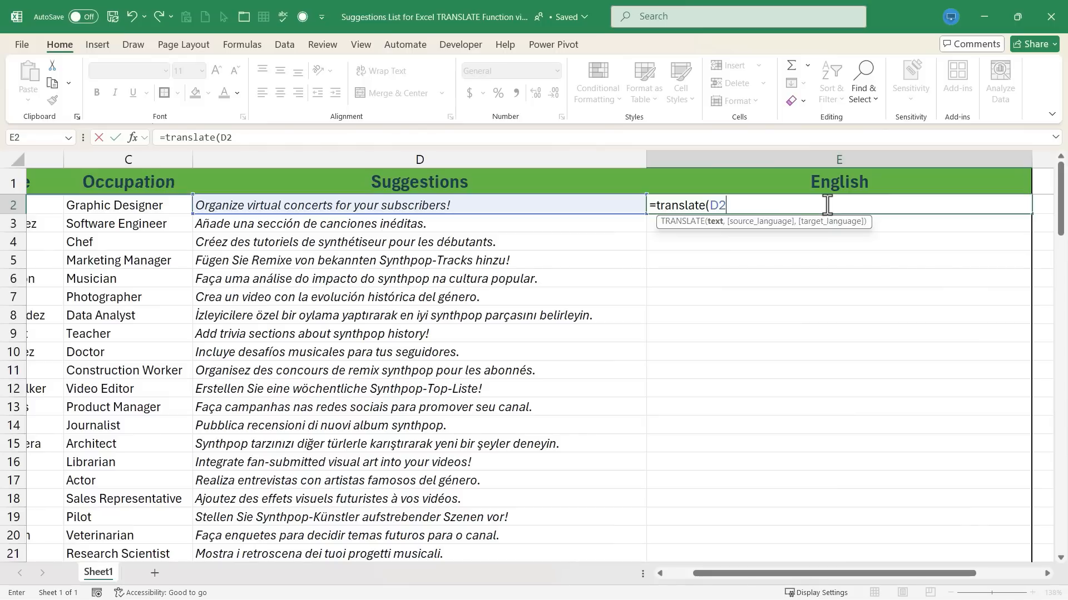
- Complete =TRANSLATE(D2) so E2 reads 'Organize virtual concerts for your subscribers!' and reselect it
{"action": "type", "text": ")"}
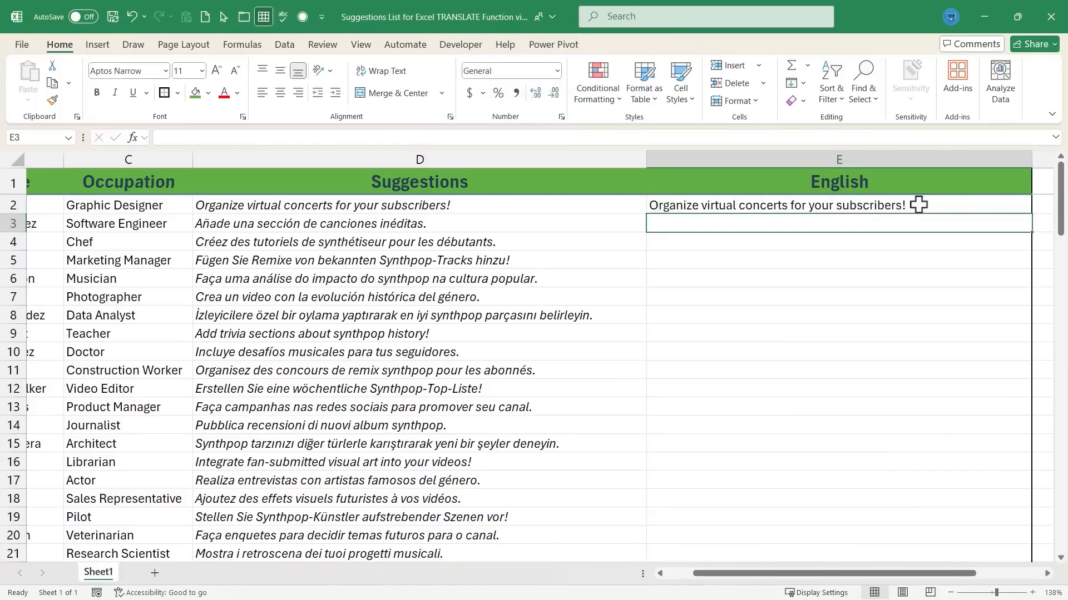
{"action": "mouse_move", "coordinate": [281, 209]}
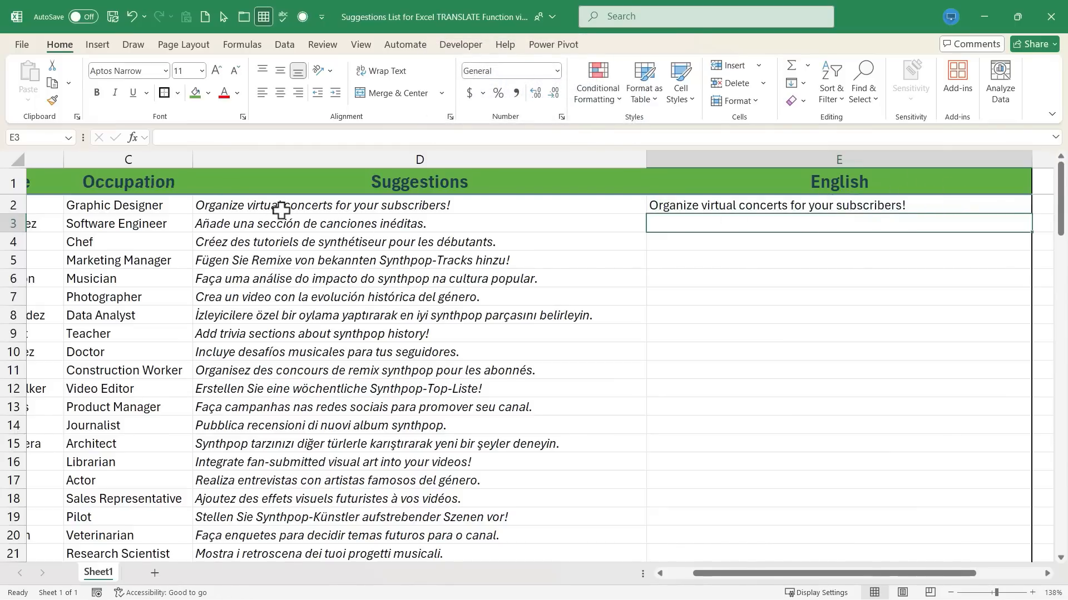
{"action": "mouse_move", "coordinate": [339, 211]}
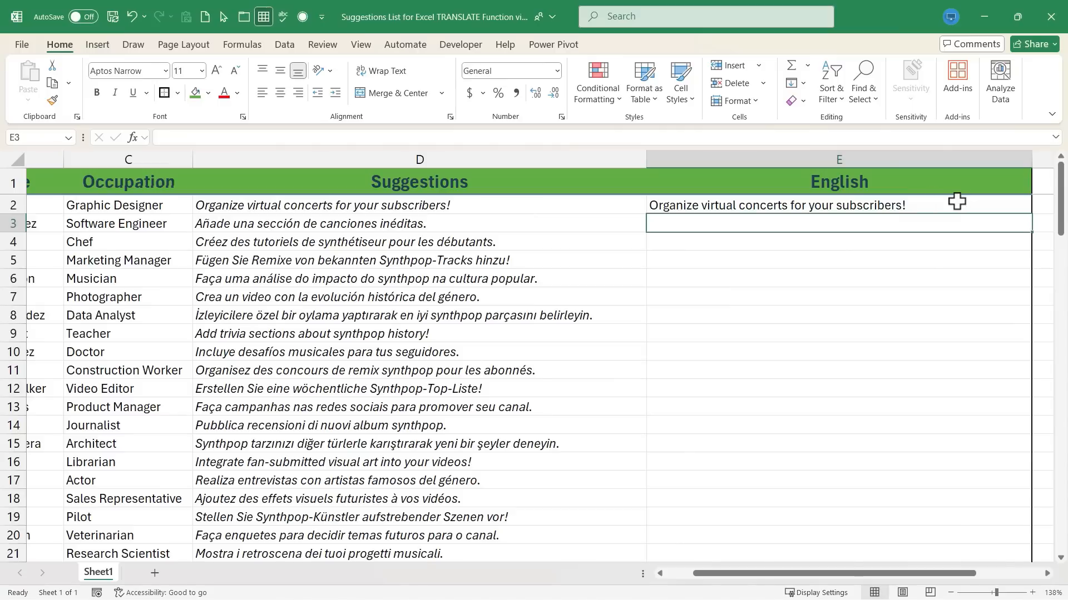
{"action": "left_click", "coordinate": [778, 206]}
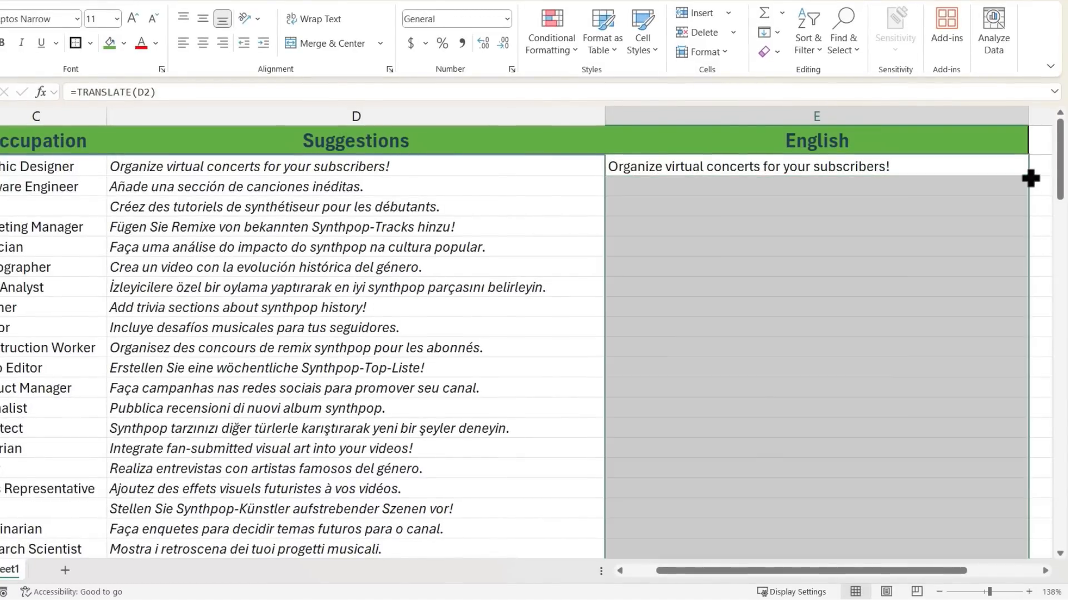
- Fill the TRANSLATE formula down the English column, then reselect E2 to inspect its formula
{"action": "left_click_drag", "start_coordinate": [1029, 179], "coordinate": [1029, 549]}
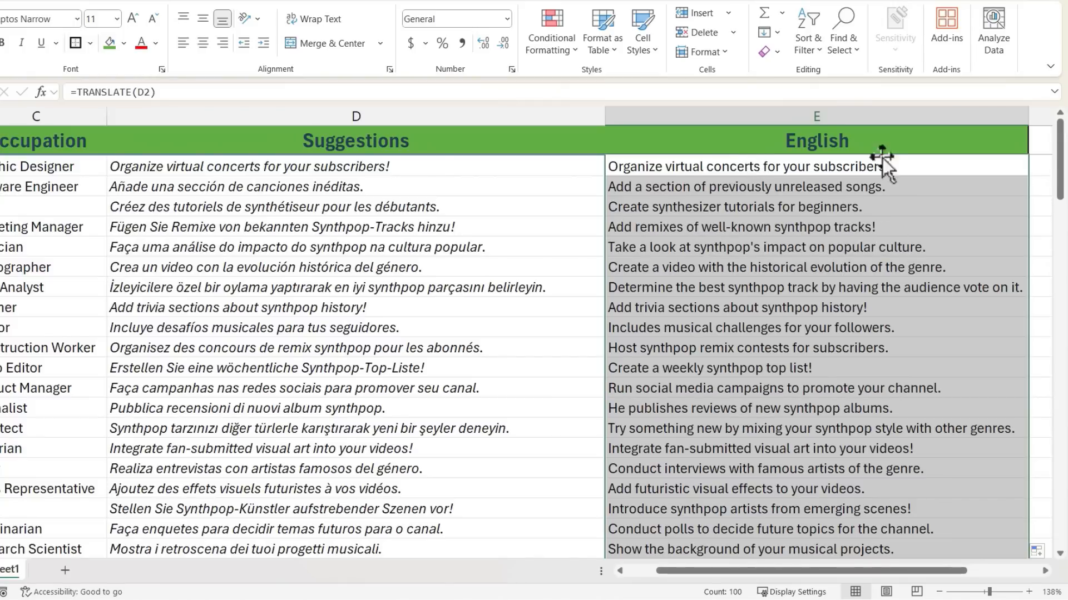
{"action": "mouse_move", "coordinate": [762, 204]}
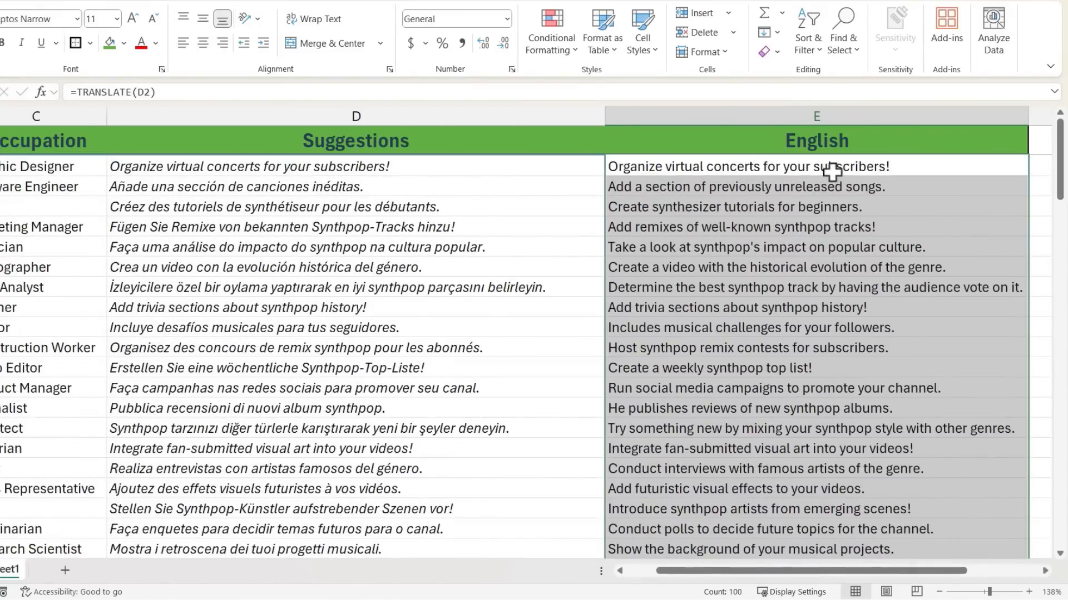
{"action": "left_click", "coordinate": [816, 166]}
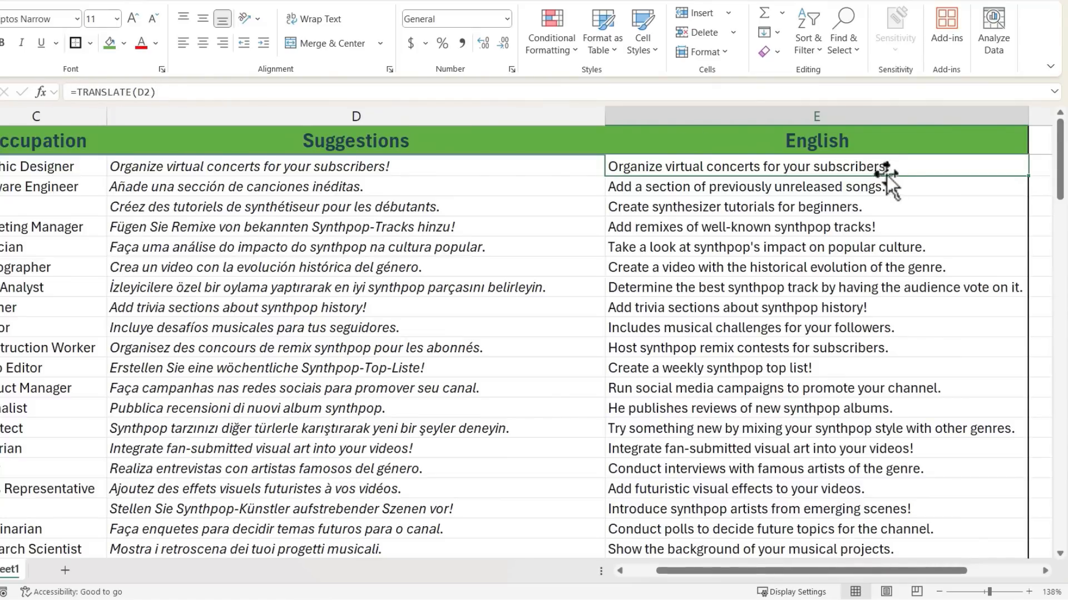
{"action": "mouse_move", "coordinate": [655, 188]}
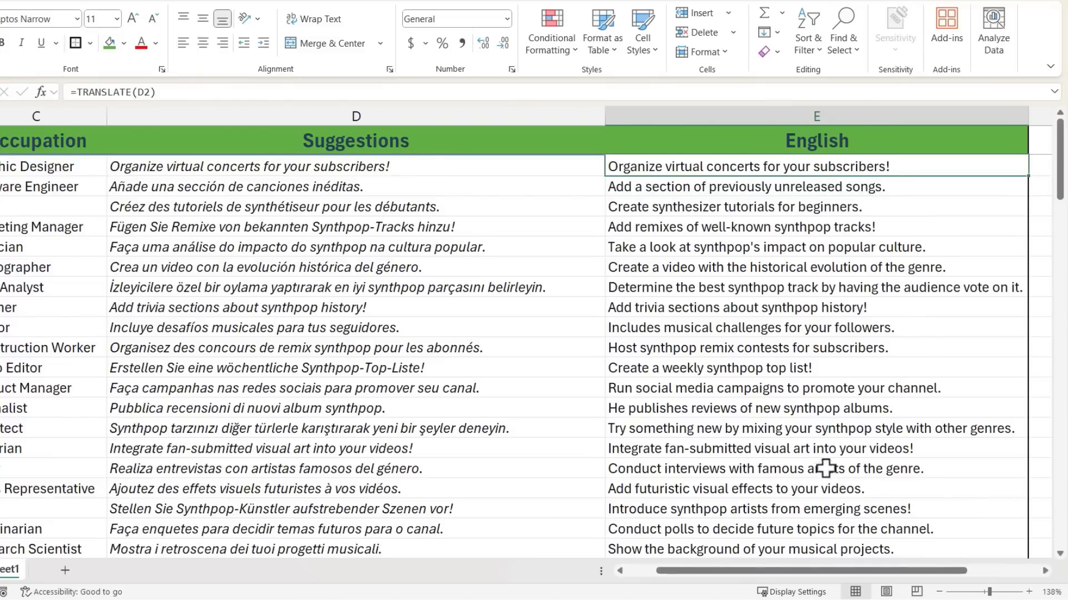
{"action": "mouse_move", "coordinate": [786, 170]}
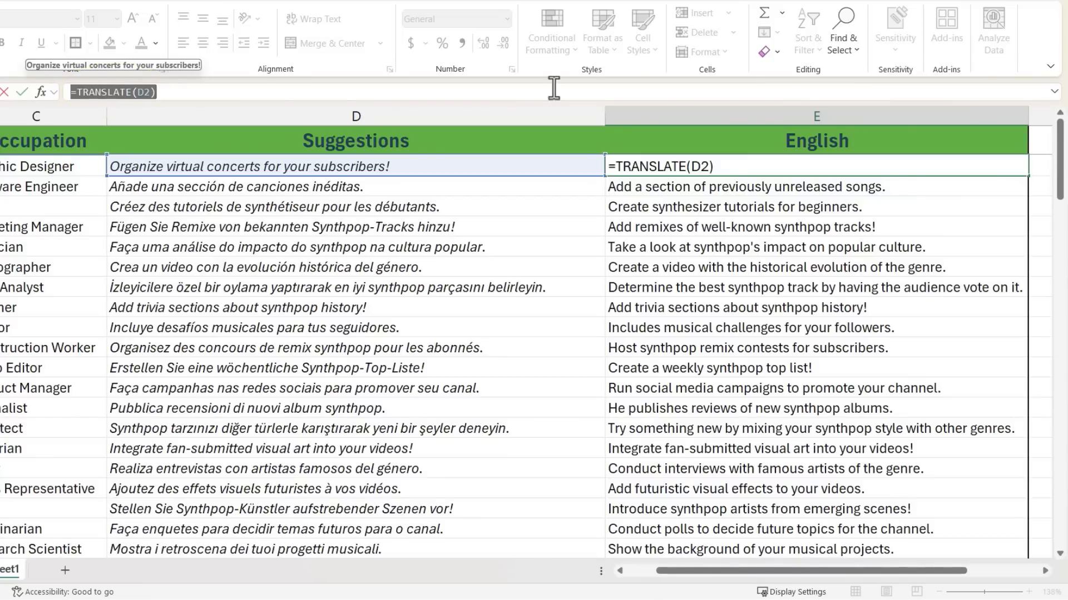
{"action": "mouse_move", "coordinate": [773, 428]}
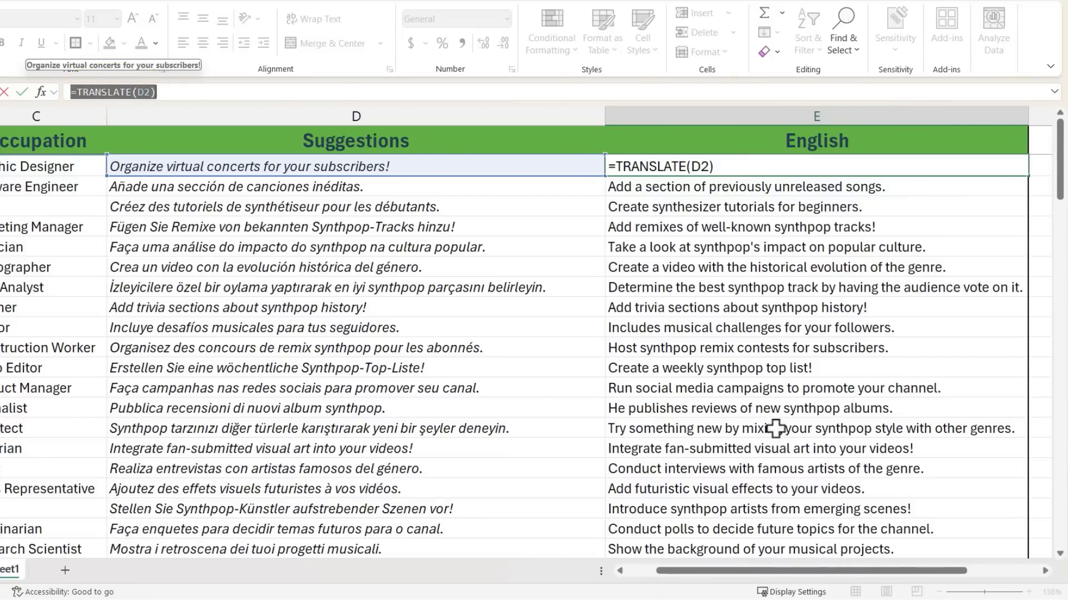
{"action": "mouse_move", "coordinate": [294, 285]}
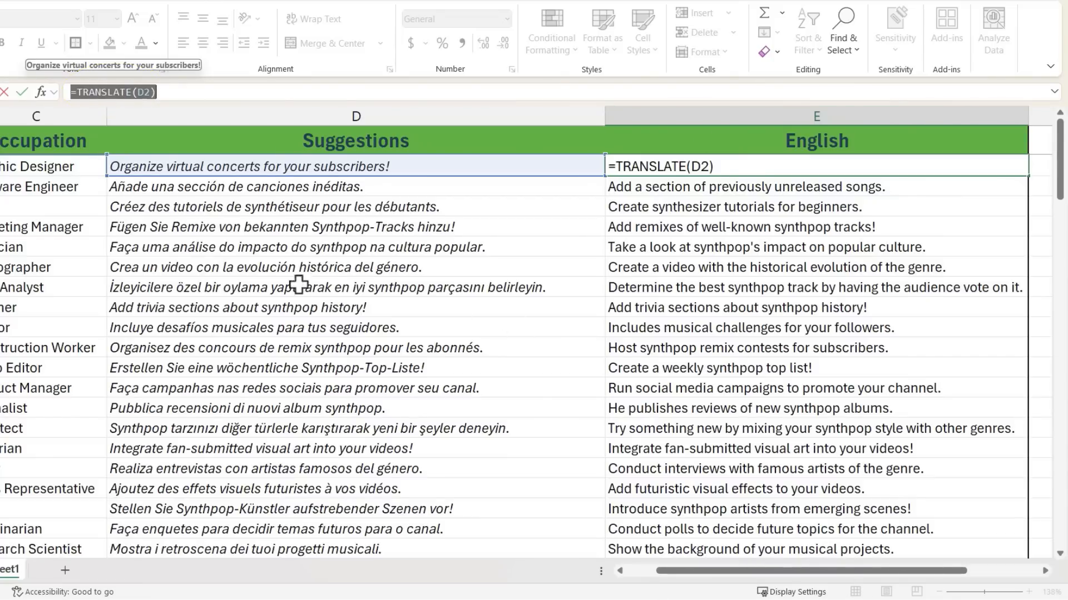
{"action": "mouse_move", "coordinate": [347, 407]}
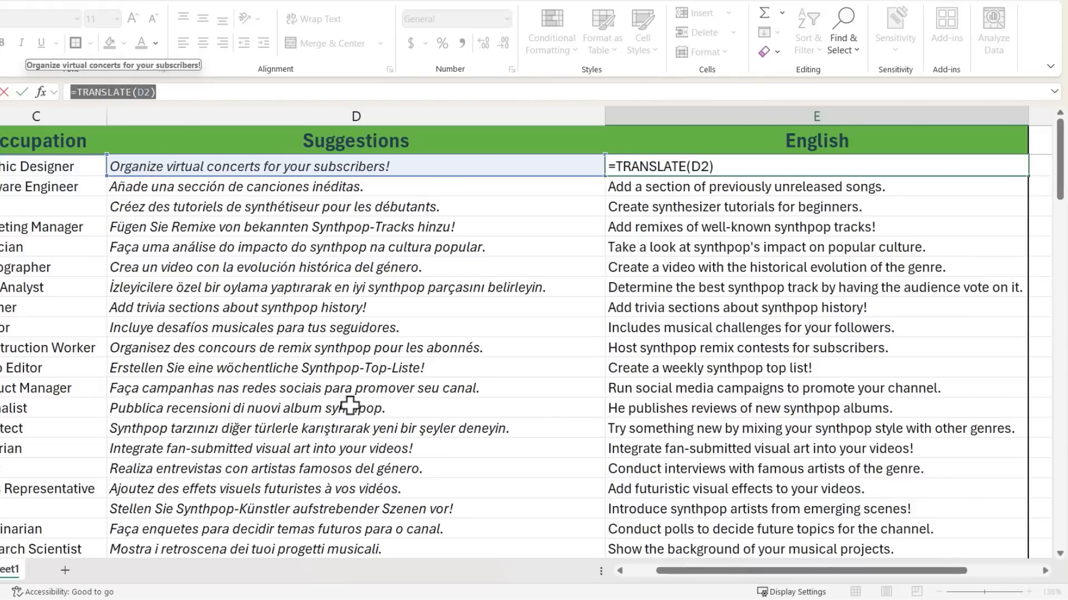
{"action": "scroll", "scroll_direction": "down", "scroll_amount": 3}
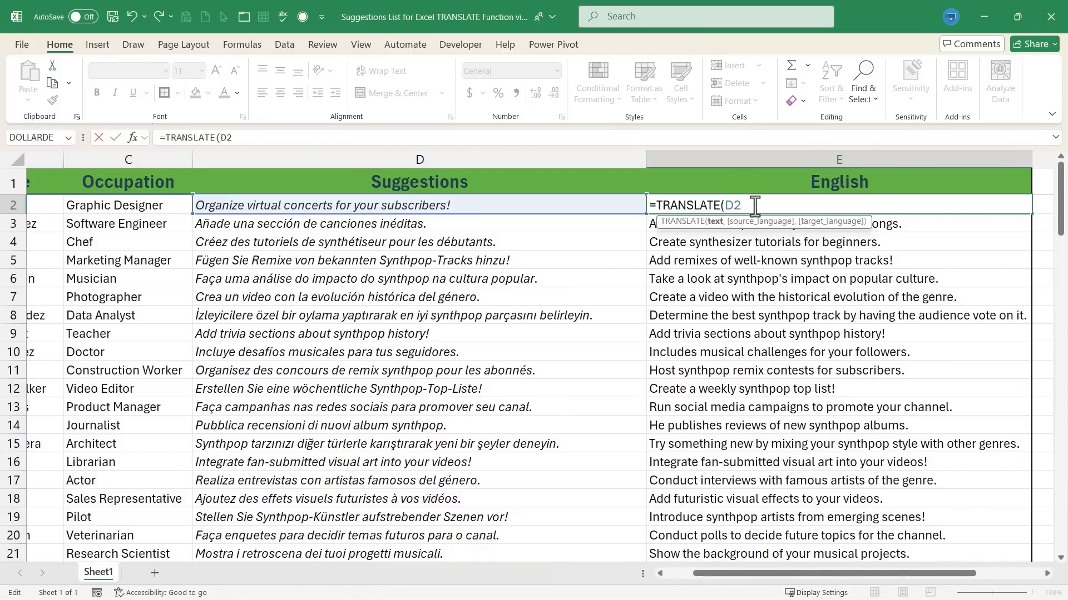
- Write =TRANSLATE(D10,"es","en") in E10, naming Spanish as source and English as target
{"action": "type", "text": ","}
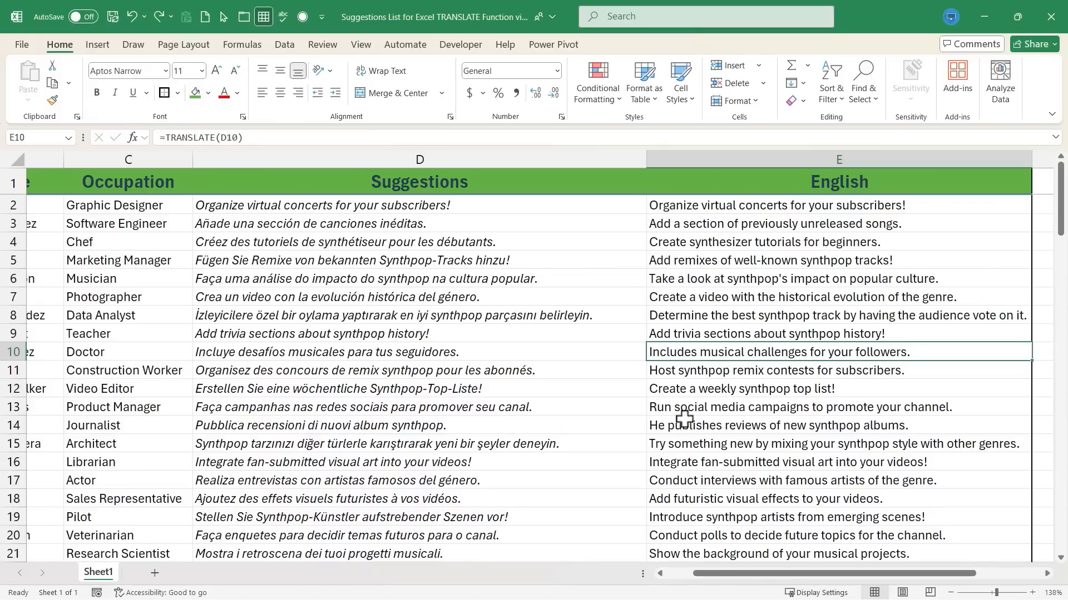
{"action": "mouse_move", "coordinate": [694, 354]}
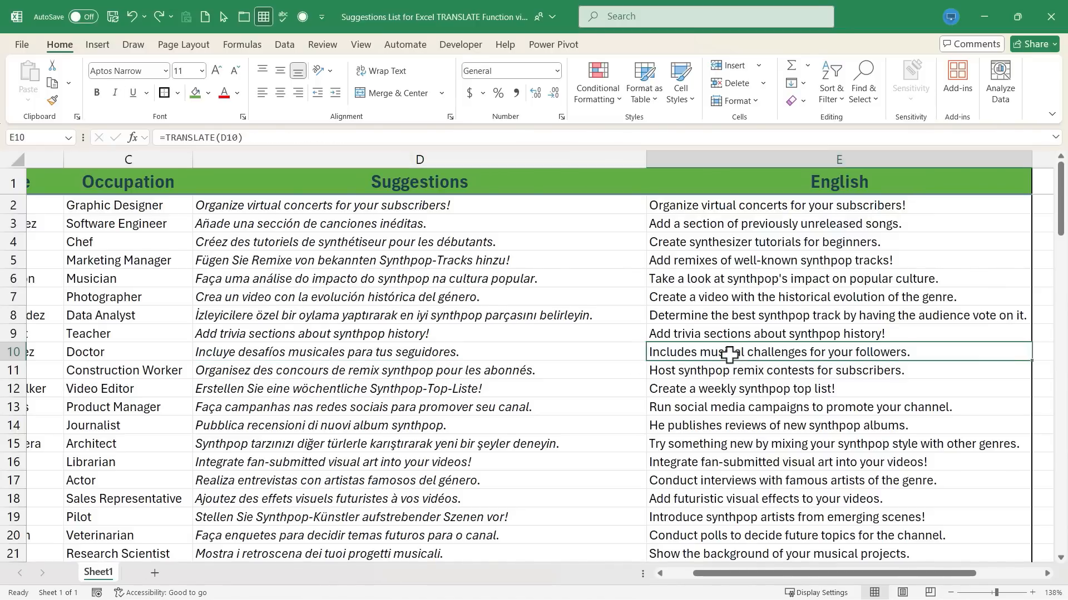
{"action": "mouse_move", "coordinate": [745, 357]}
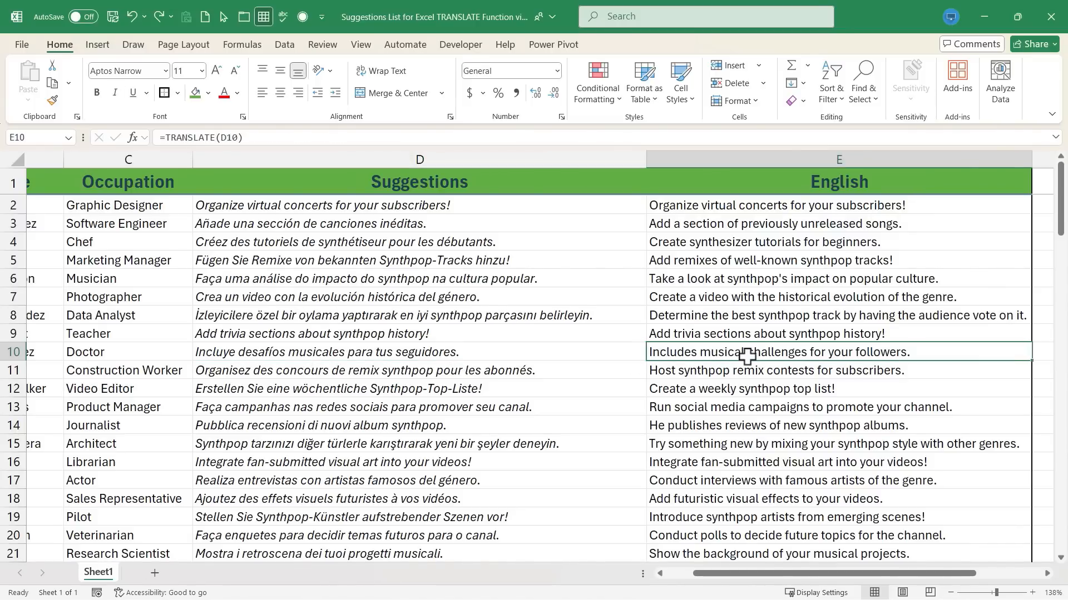
{"action": "type", "text": "=translate(D10"}
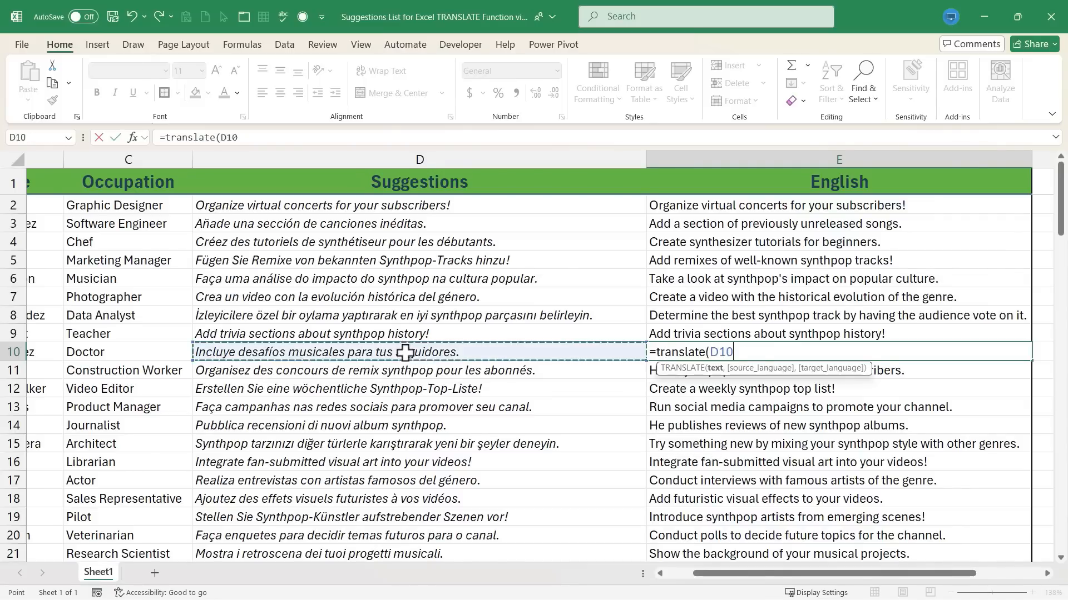
{"action": "type", "text": ","}
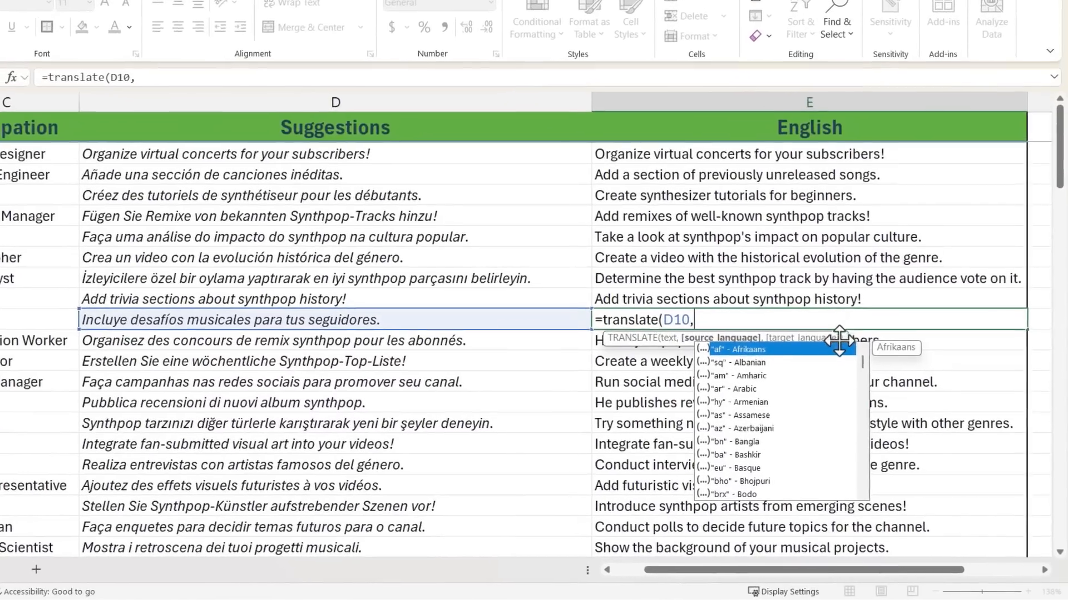
{"action": "scroll", "scroll_direction": "down", "scroll_amount": 3}
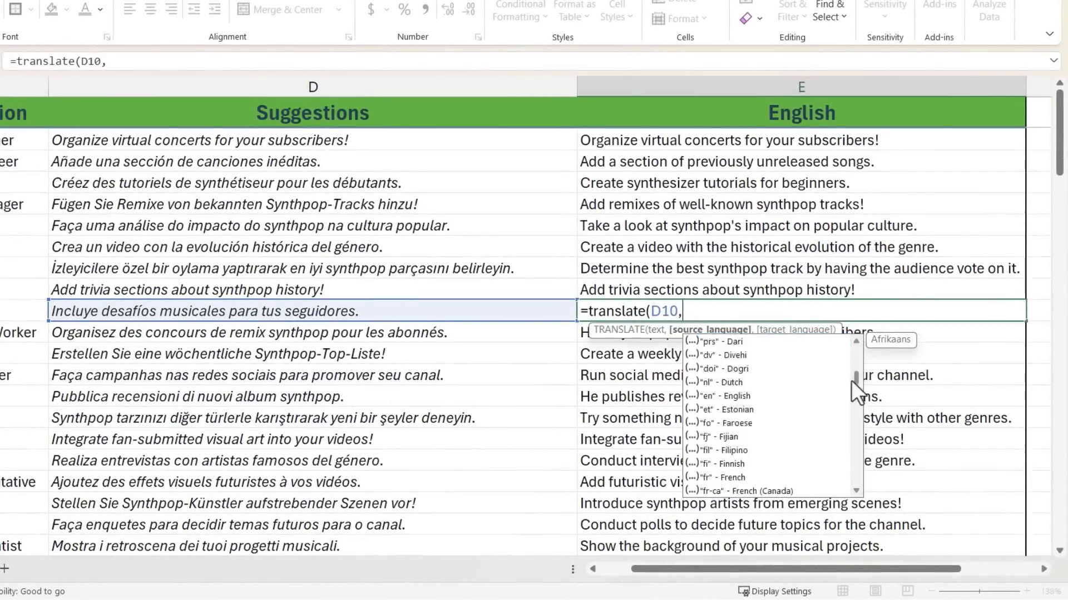
{"action": "scroll", "scroll_direction": "down", "scroll_amount": 3}
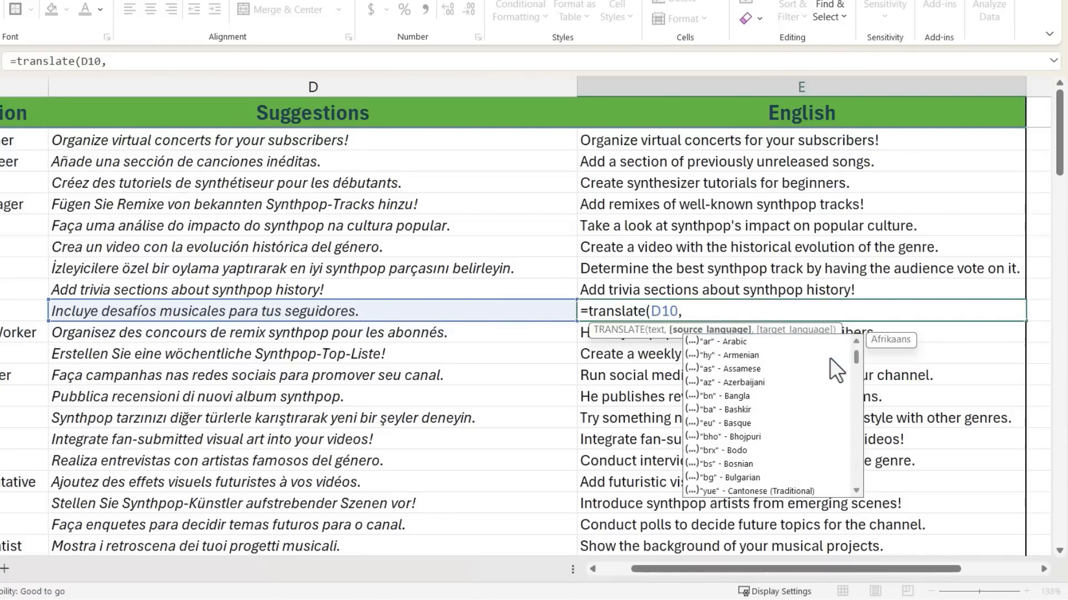
{"action": "scroll", "scroll_direction": "down", "scroll_amount": 3}
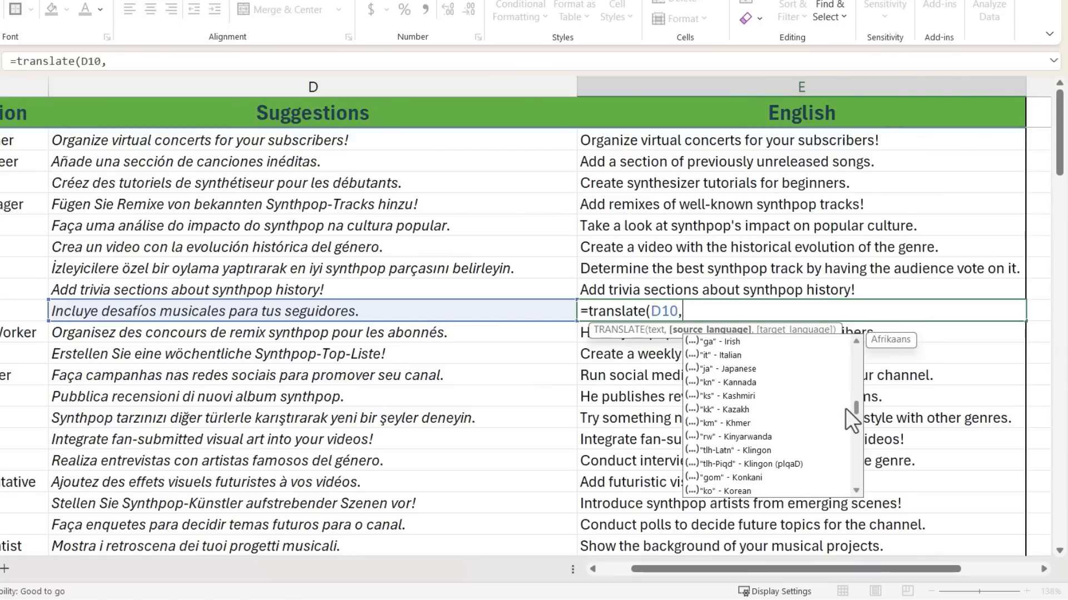
{"action": "scroll", "scroll_direction": "down", "scroll_amount": 3}
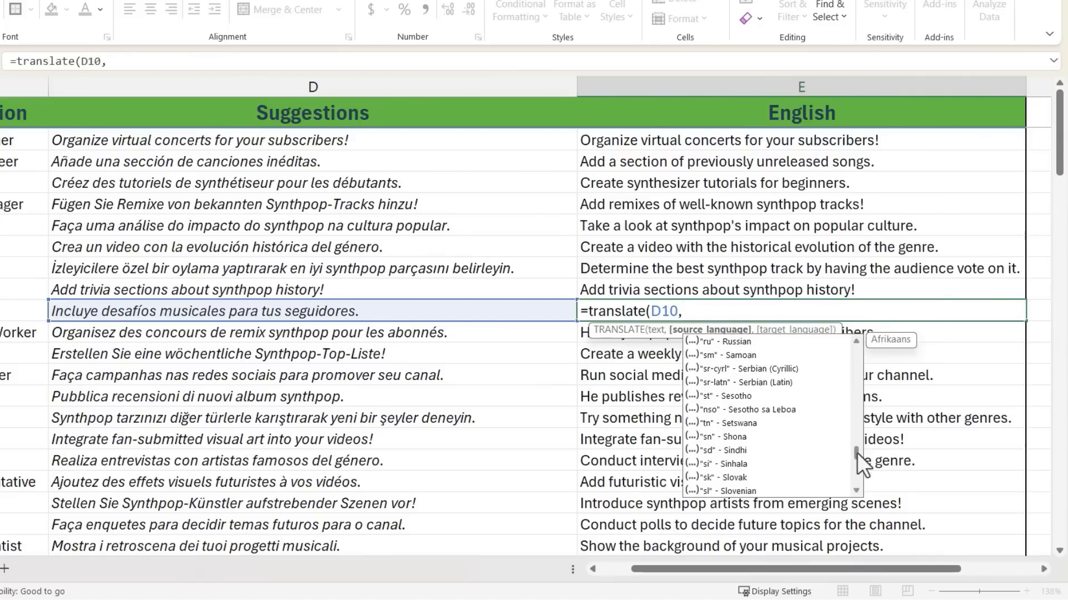
{"action": "type", "text": "\"es\""}
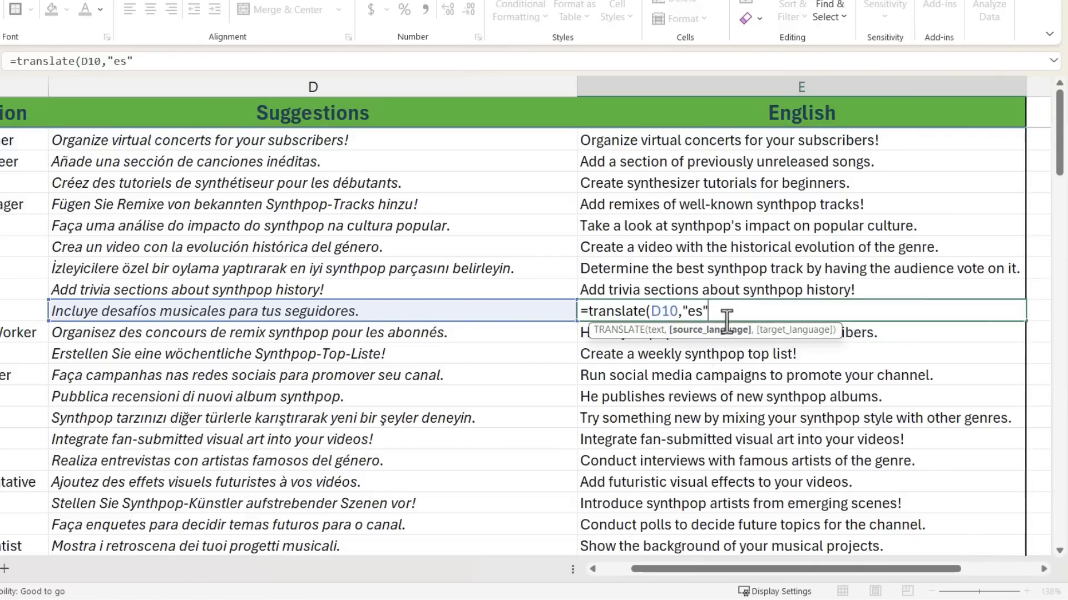
{"action": "type", "text": ",\""}
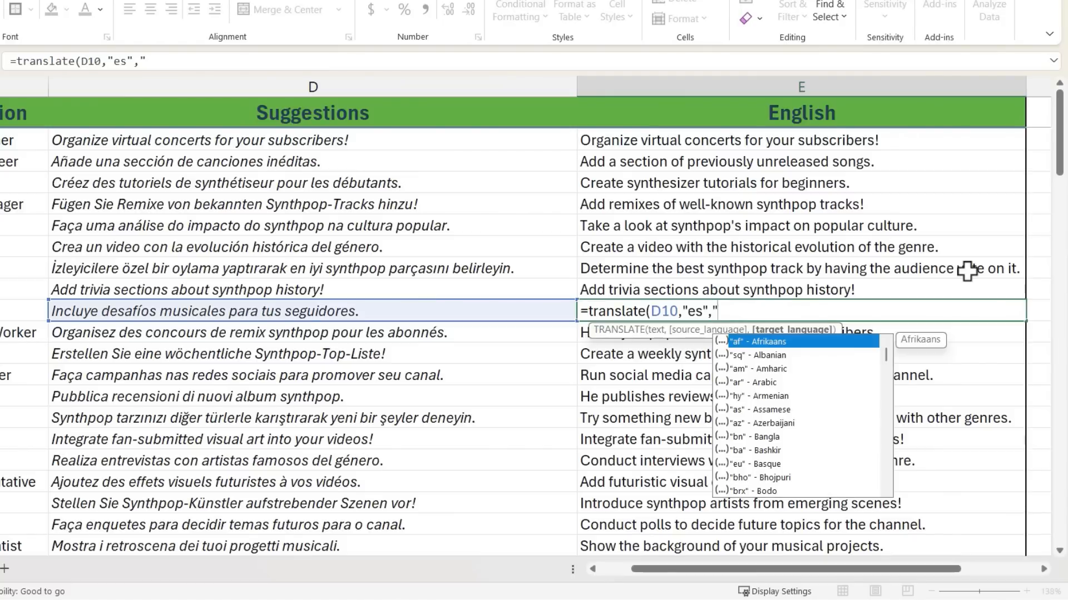
{"action": "type", "text": "en"}
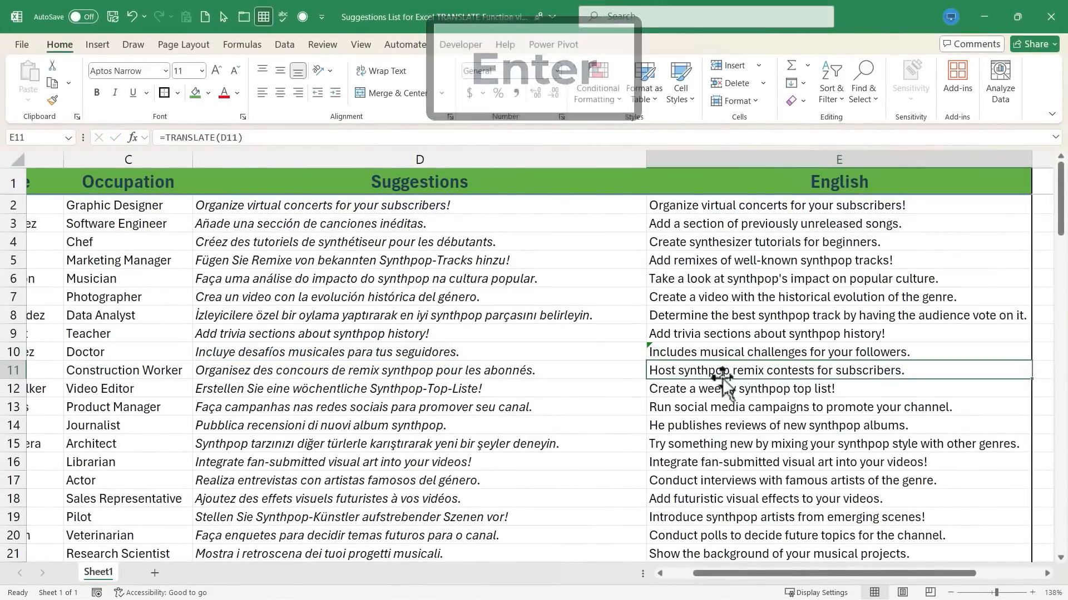
- Commit row 10's Spanish-to-English translation formula
{"action": "key", "text": "enter"}
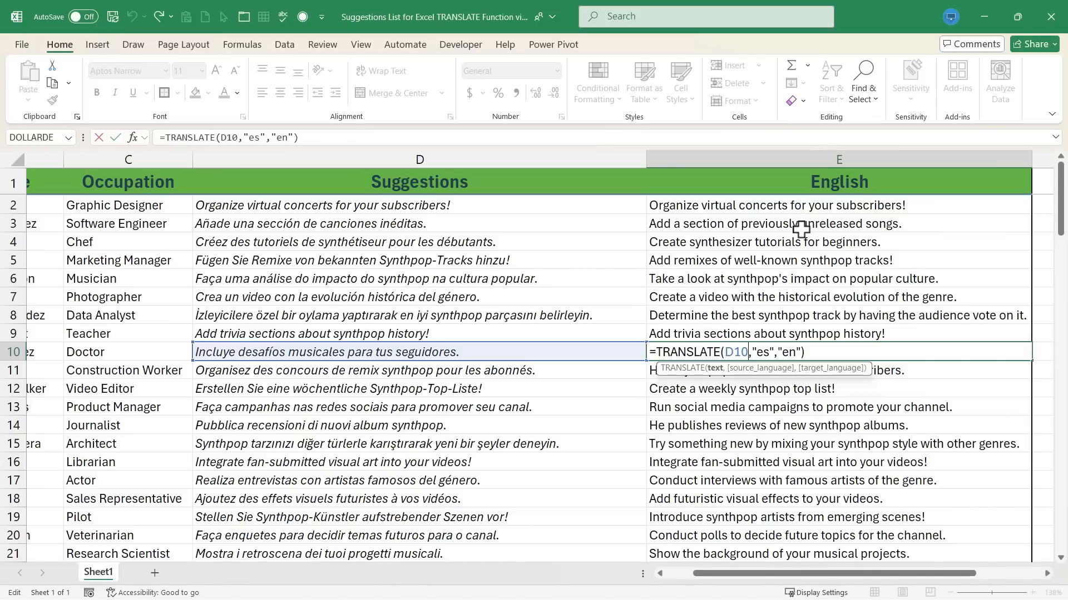
{"action": "mouse_move", "coordinate": [797, 221]}
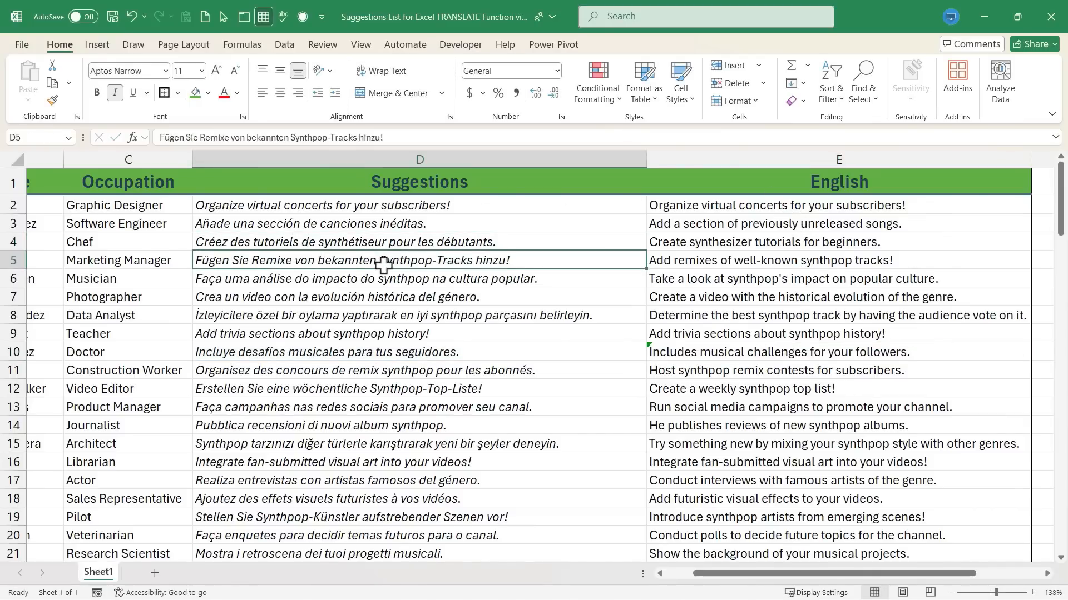
{"action": "mouse_move", "coordinate": [347, 276]}
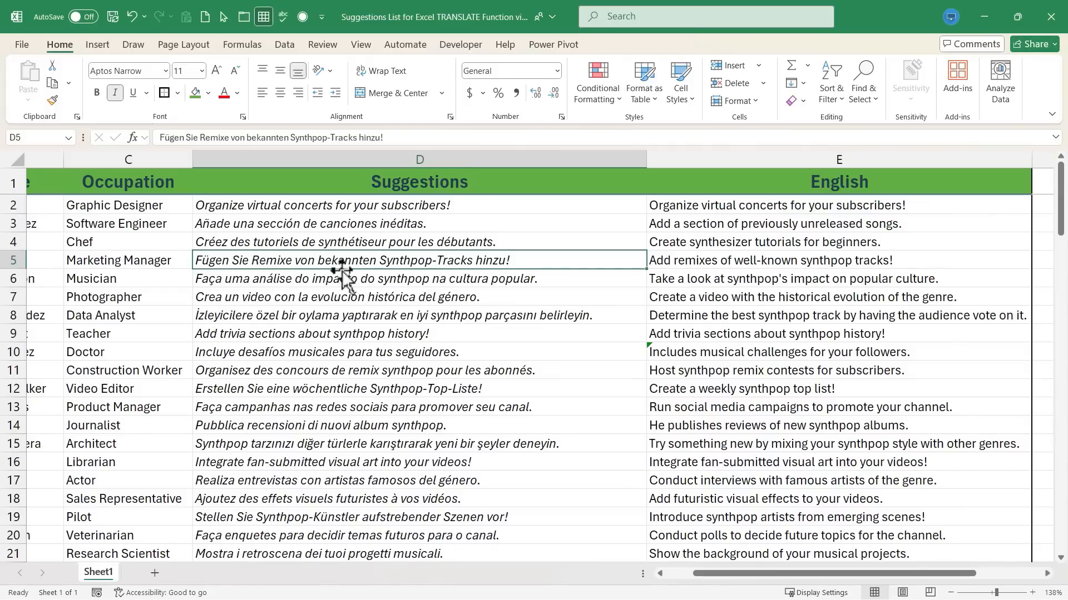
{"action": "mouse_move", "coordinate": [727, 260]}
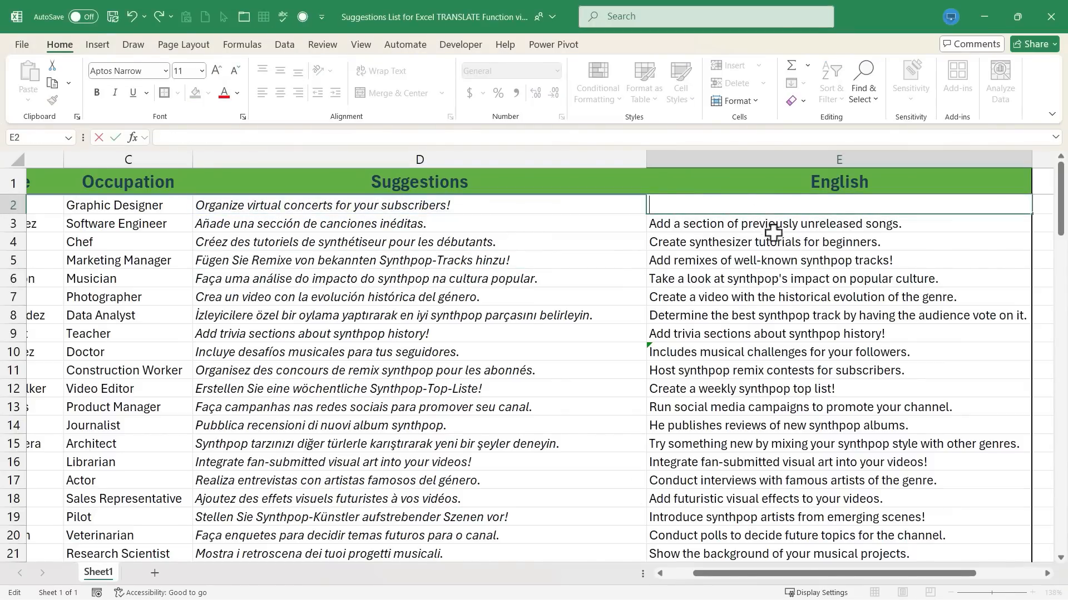
- Enter =TRANSLATE(D2, DETECTLANGUAGE(D2),"en") in E2 to auto-detect the source language
{"action": "type", "text": "="}
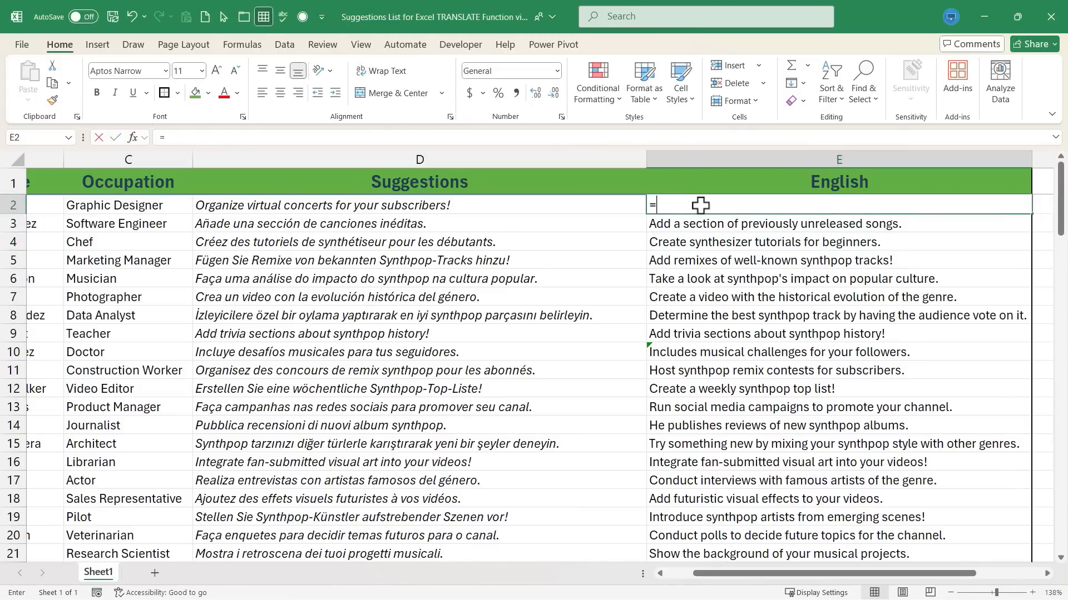
{"action": "type", "text": "trans"}
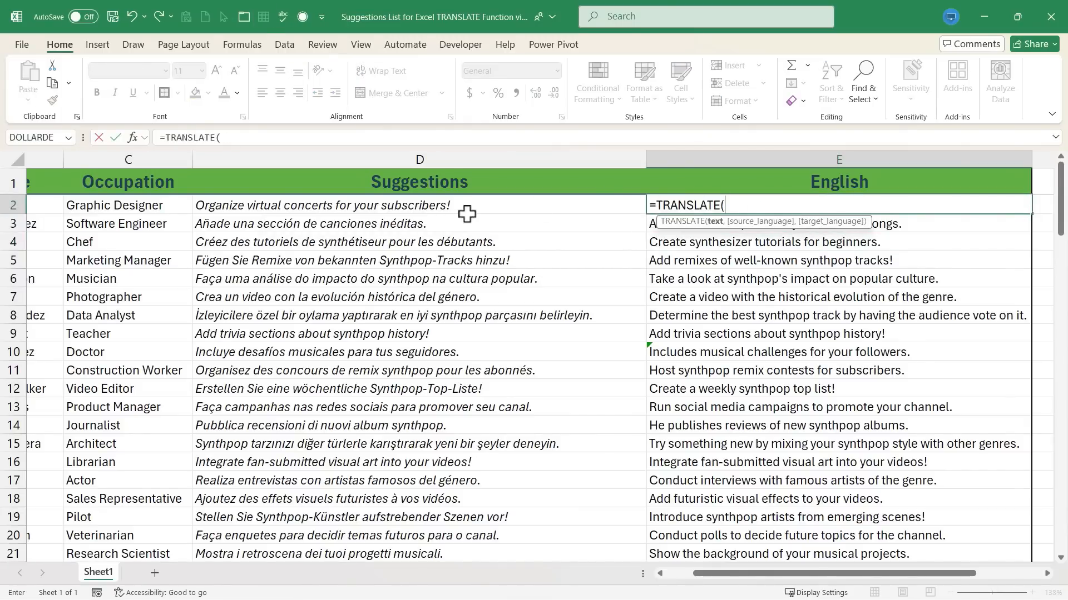
{"action": "left_click", "coordinate": [313, 205]}
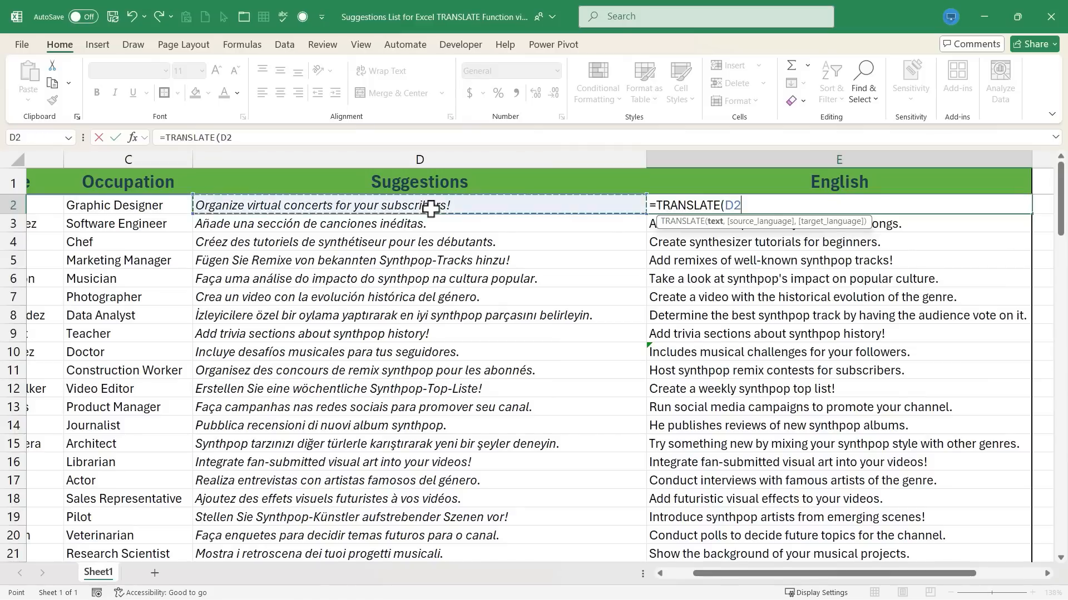
{"action": "type", "text": ","}
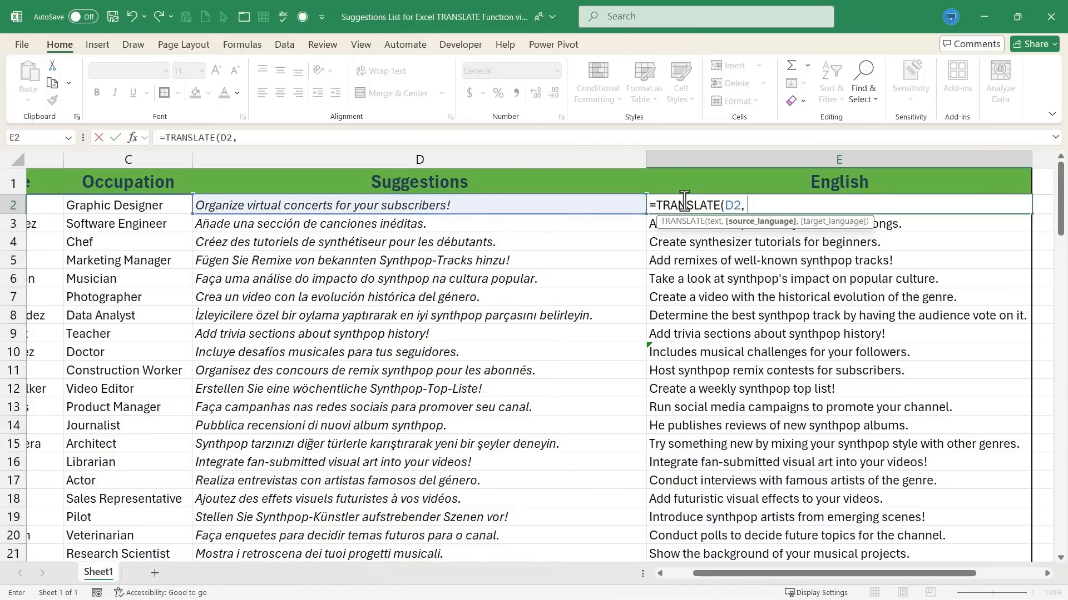
{"action": "type", "text": "dete"}
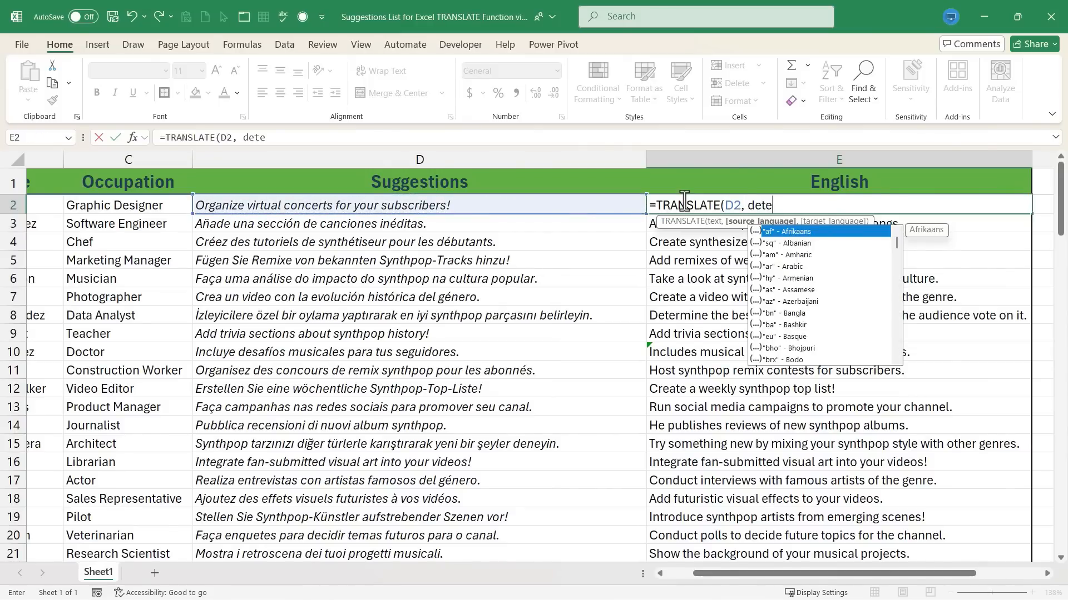
{"action": "type", "text": "ctlanguage"}
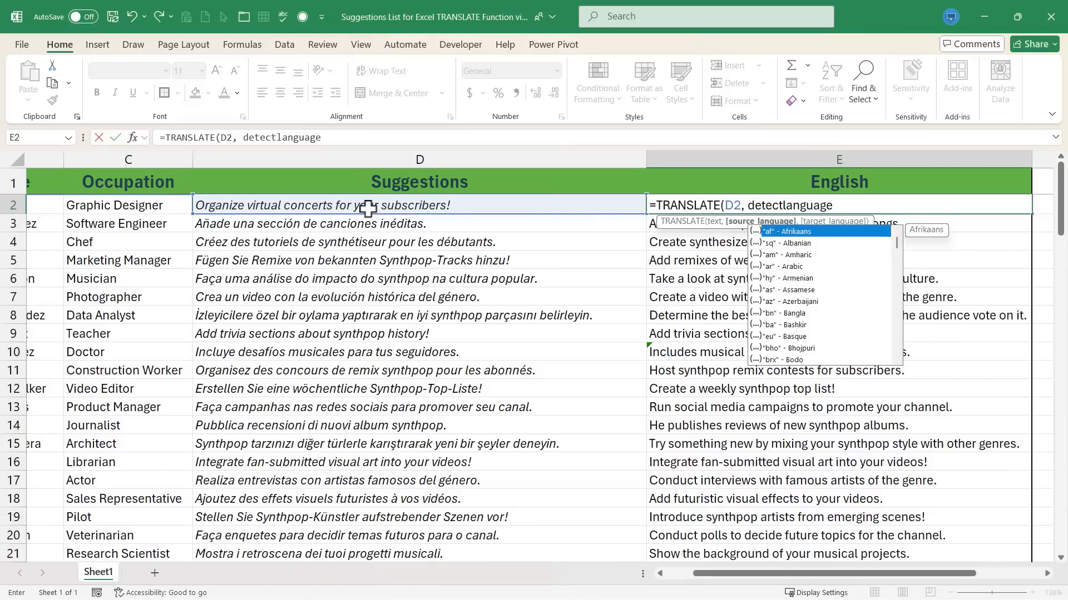
{"action": "type", "text": "("}
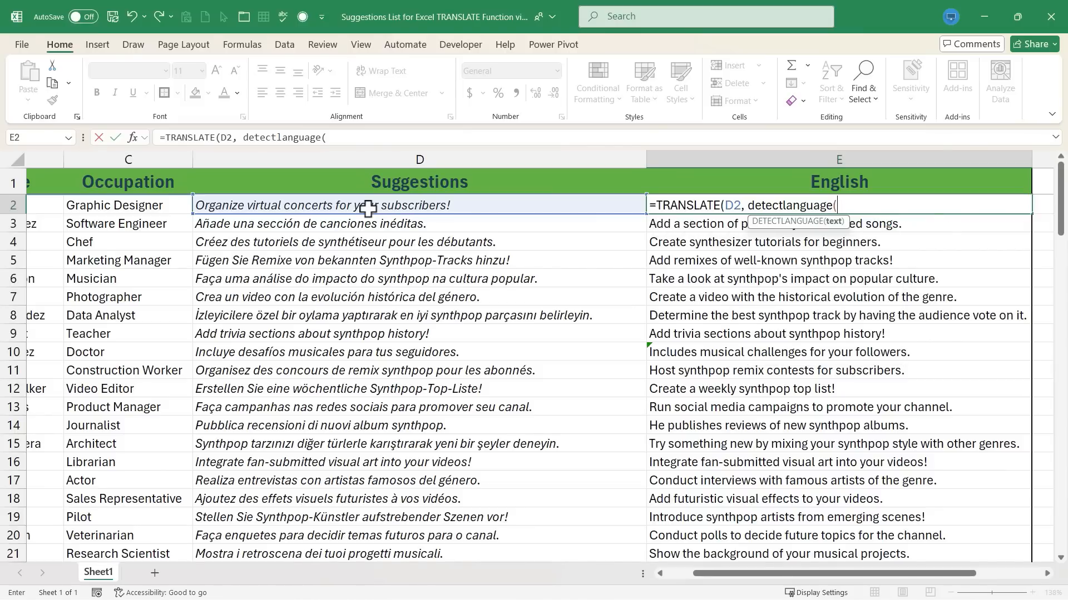
{"action": "mouse_move", "coordinate": [407, 216]}
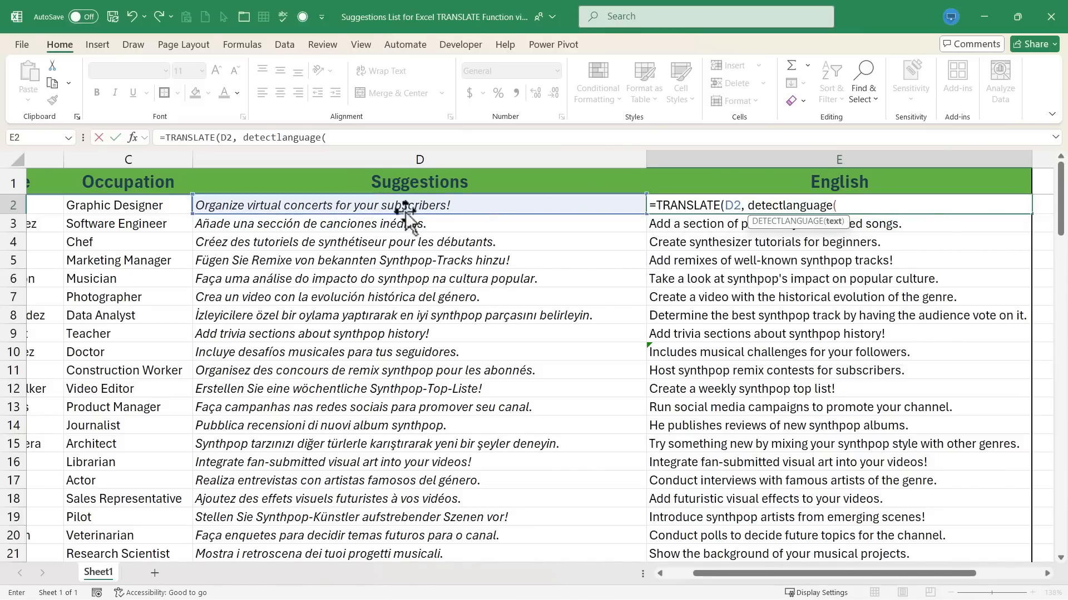
{"action": "left_click", "coordinate": [420, 205]}
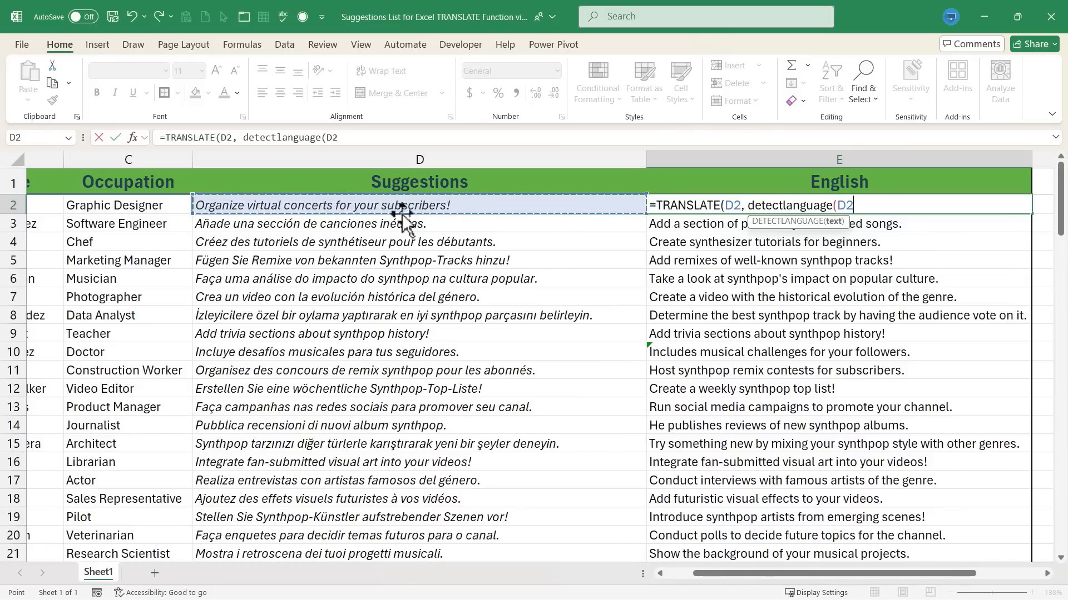
{"action": "mouse_move", "coordinate": [790, 238]}
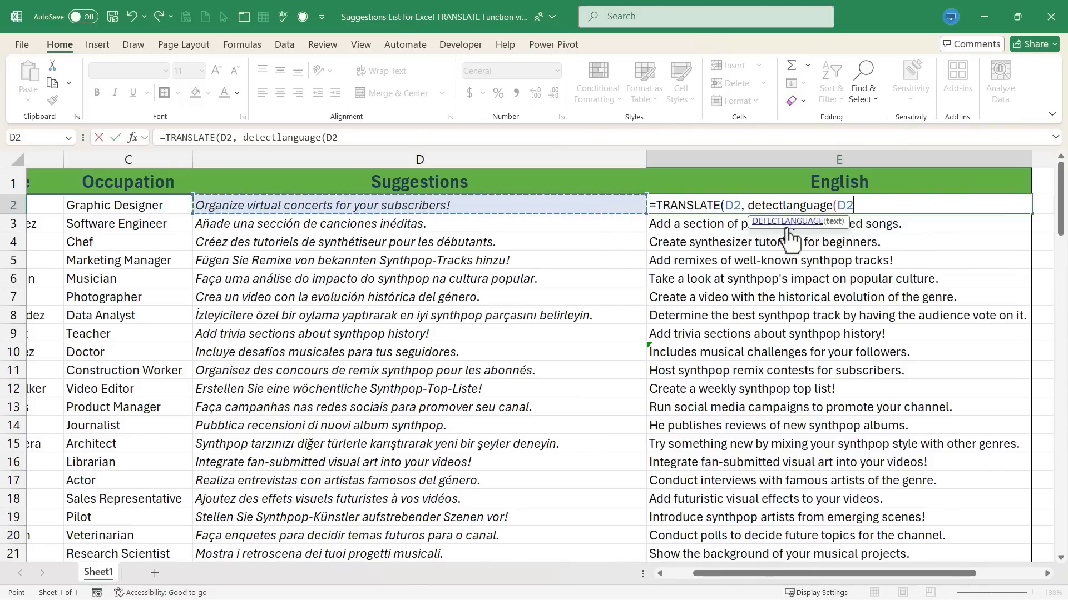
{"action": "type", "text": "),"}
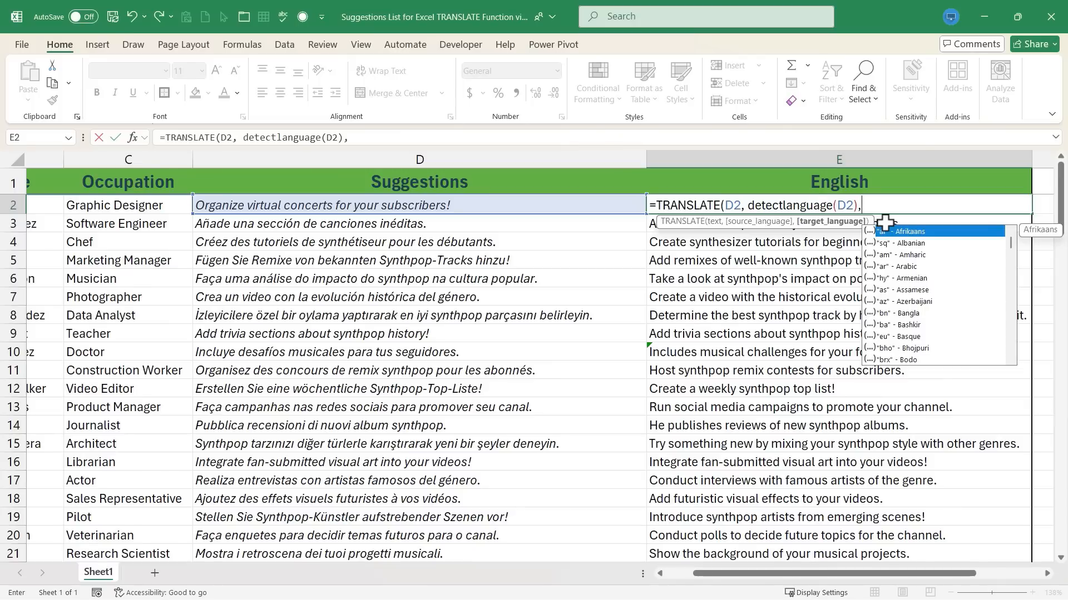
{"action": "type", "text": "\""}
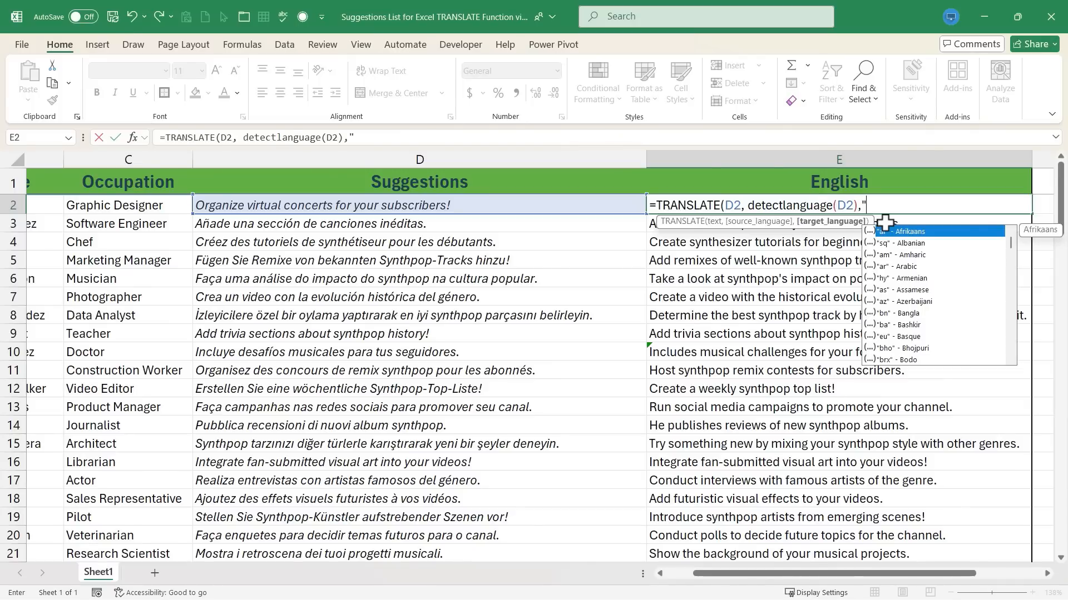
{"action": "type", "text": "en"}
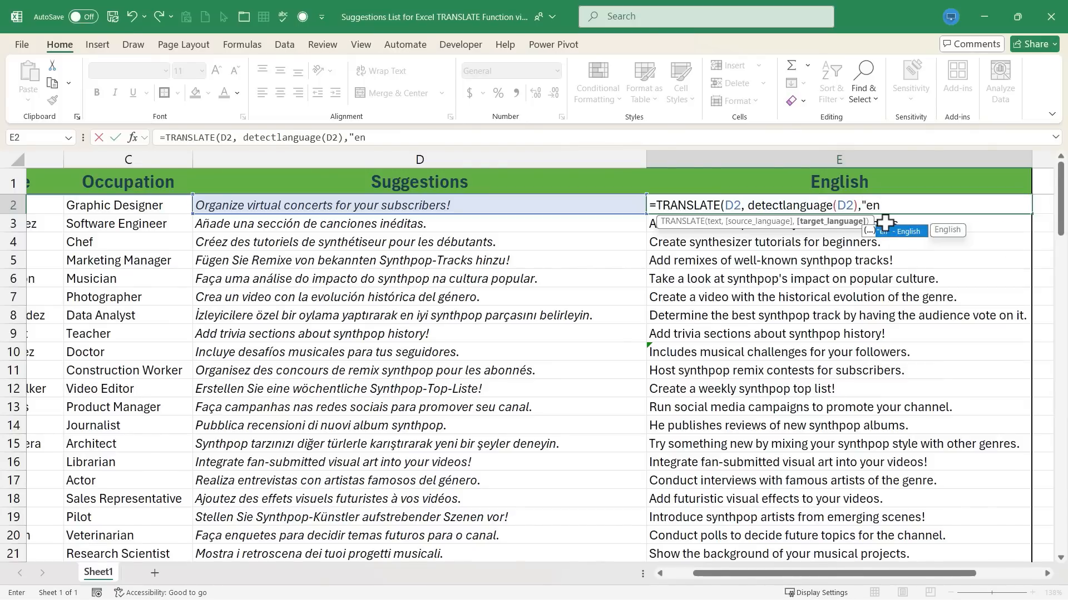
{"action": "type", "text": "\")"}
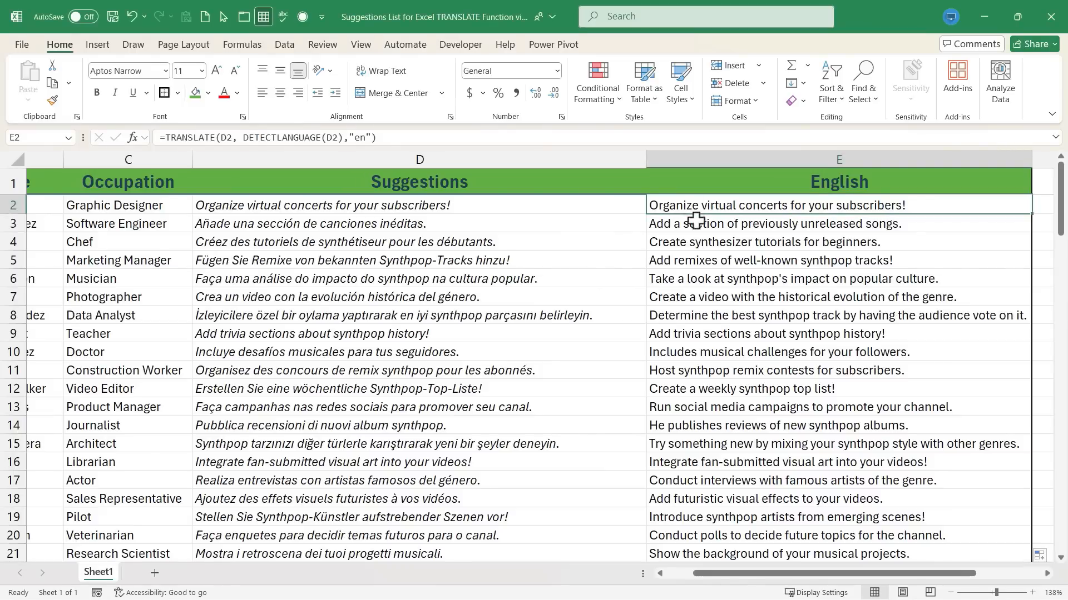
- Enter a TRANSLATE formula in E3 translating D3's Spanish suggestion into English
{"action": "type", "text": "=tr"}
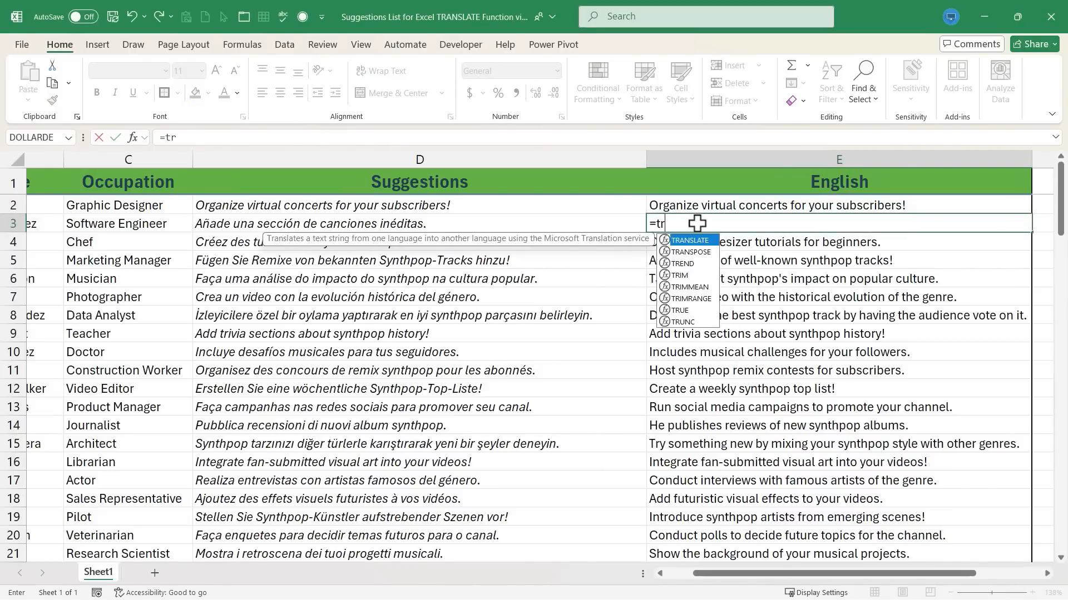
{"action": "type", "text": "anslate(D3"}
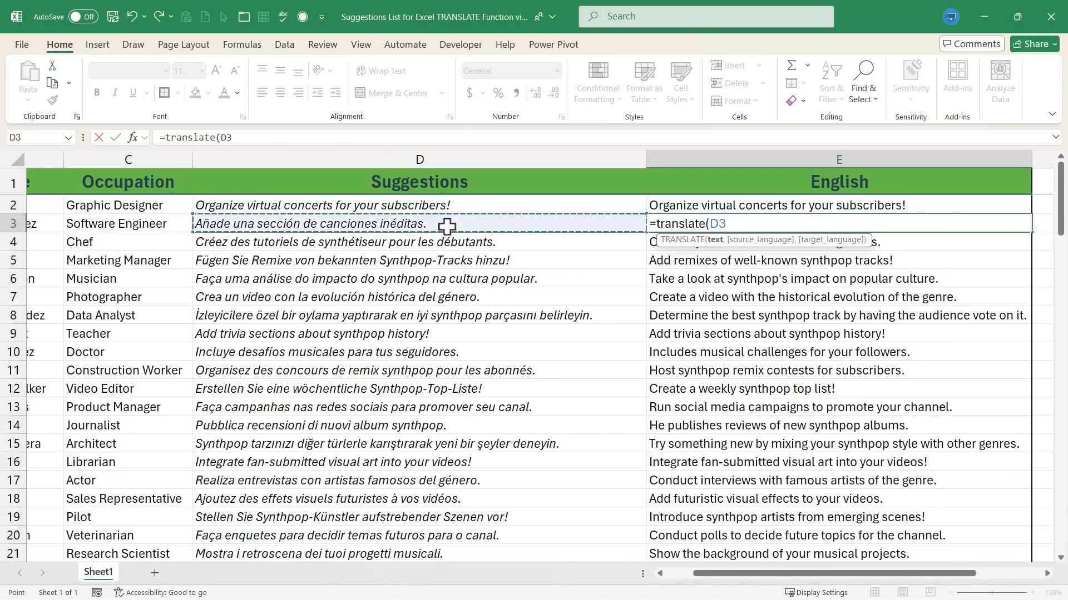
{"action": "key", "text": "Enter"}
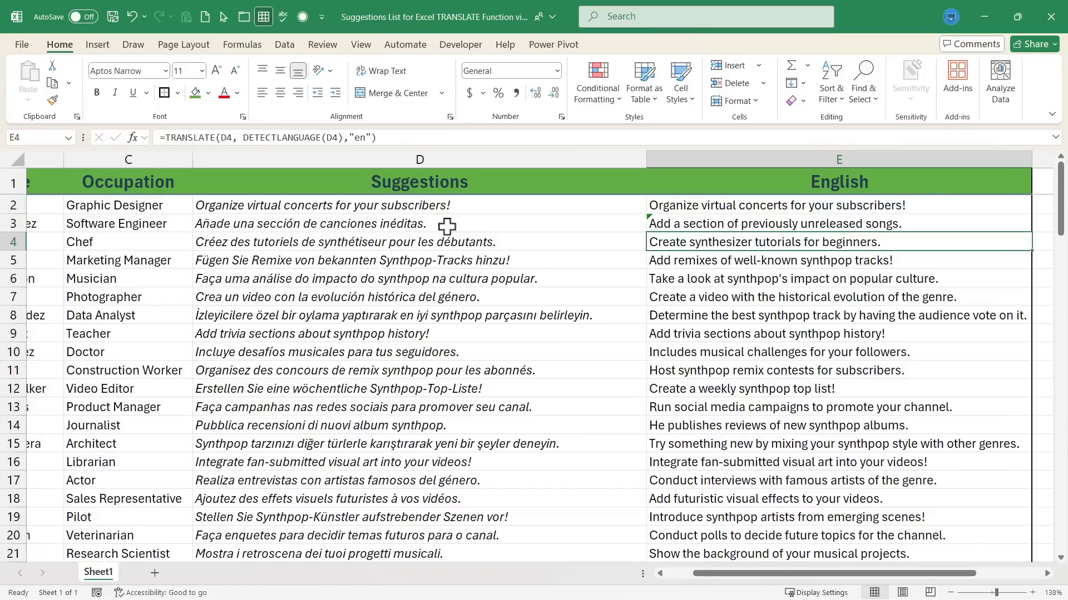
{"action": "mouse_move", "coordinate": [370, 442]}
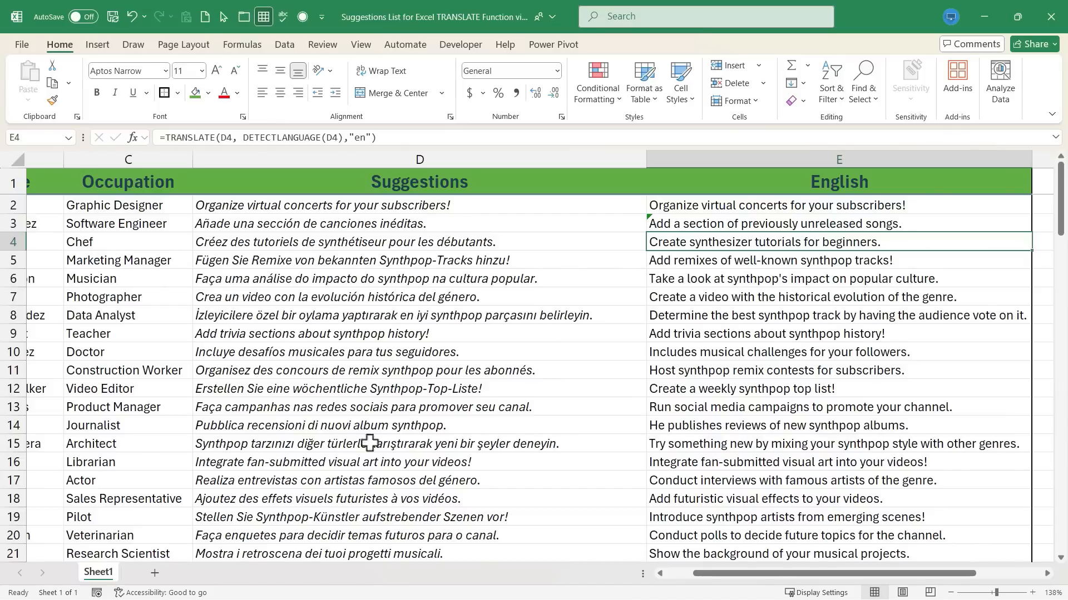
{"action": "mouse_move", "coordinate": [322, 361]}
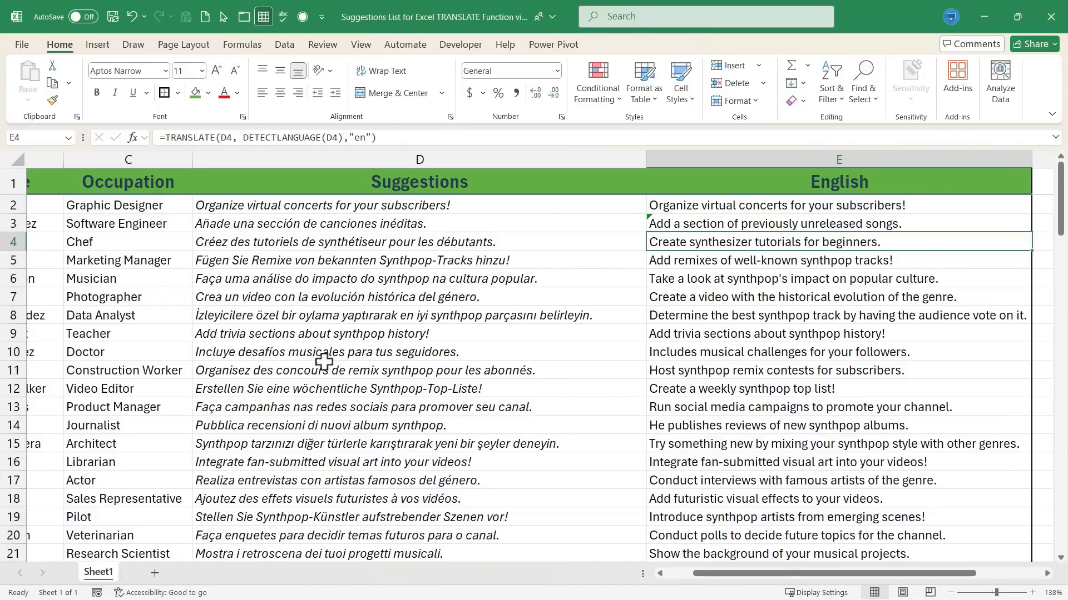
{"action": "mouse_move", "coordinate": [787, 278]}
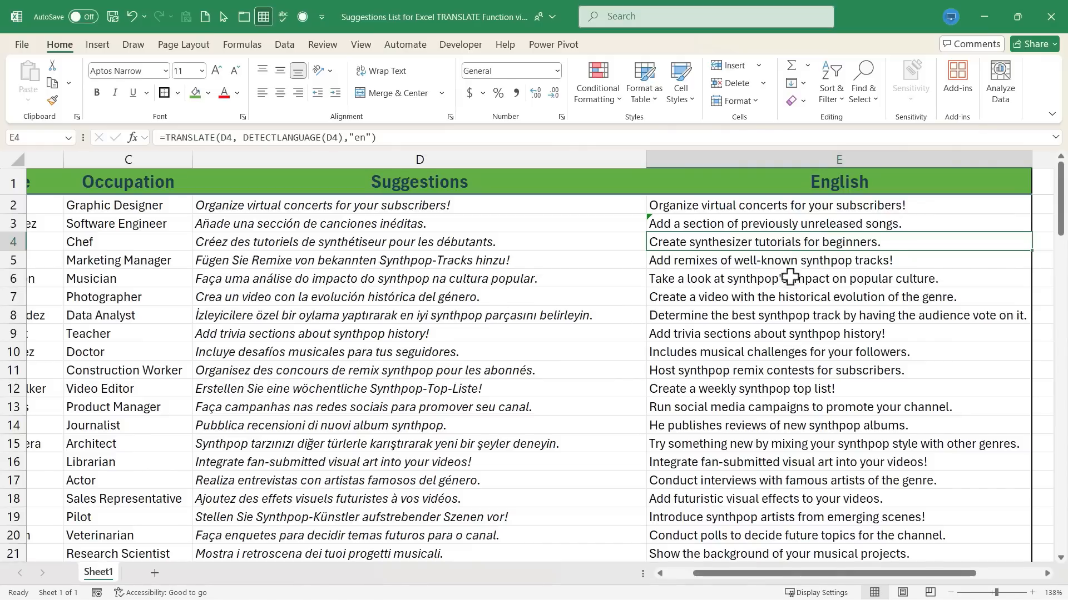